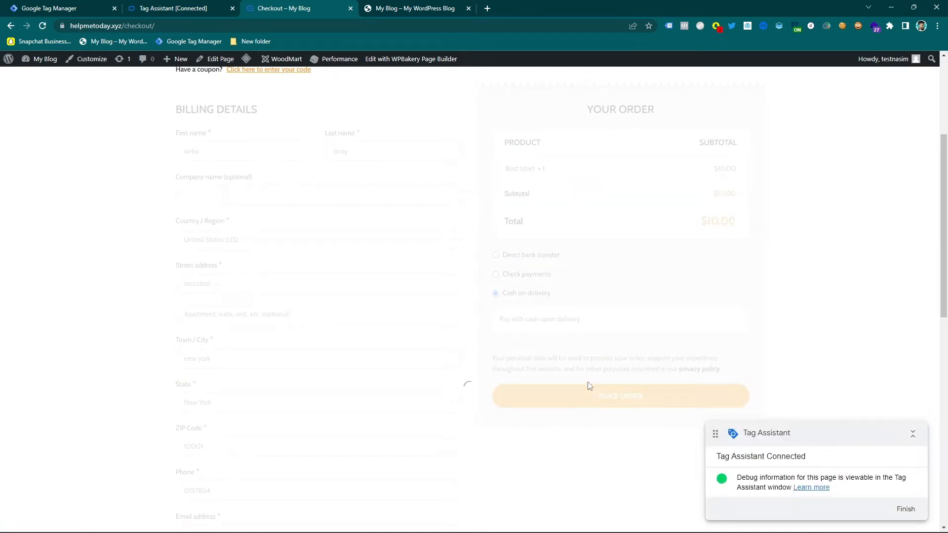
Place the test order (#7065, $10, cash on delivery), close the preview tabs and land on the store homepage.
left_click(620, 396)
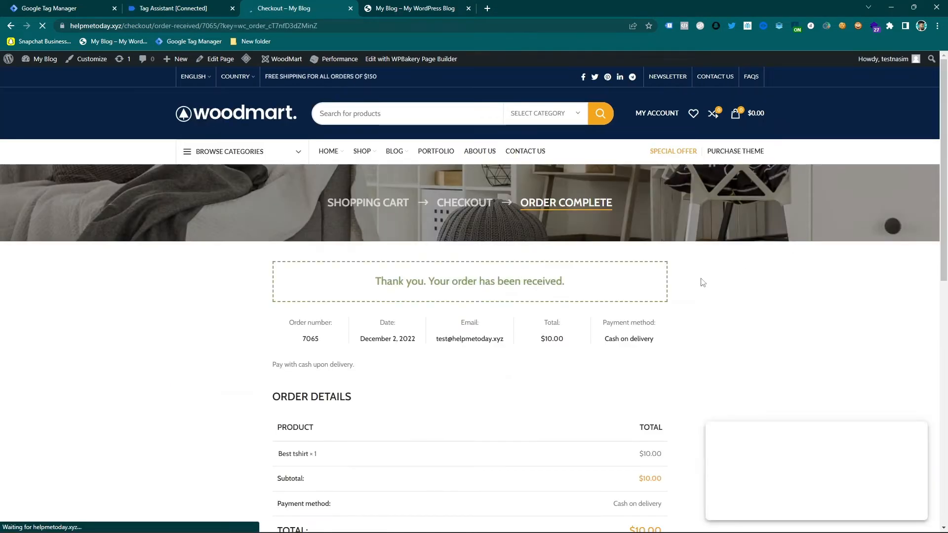
left_click(716, 25)
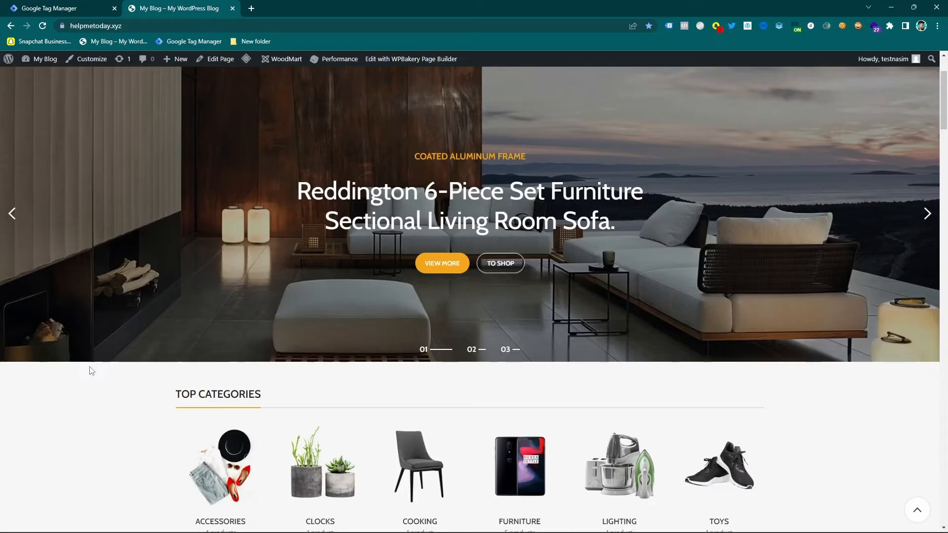
scroll("up", 3)
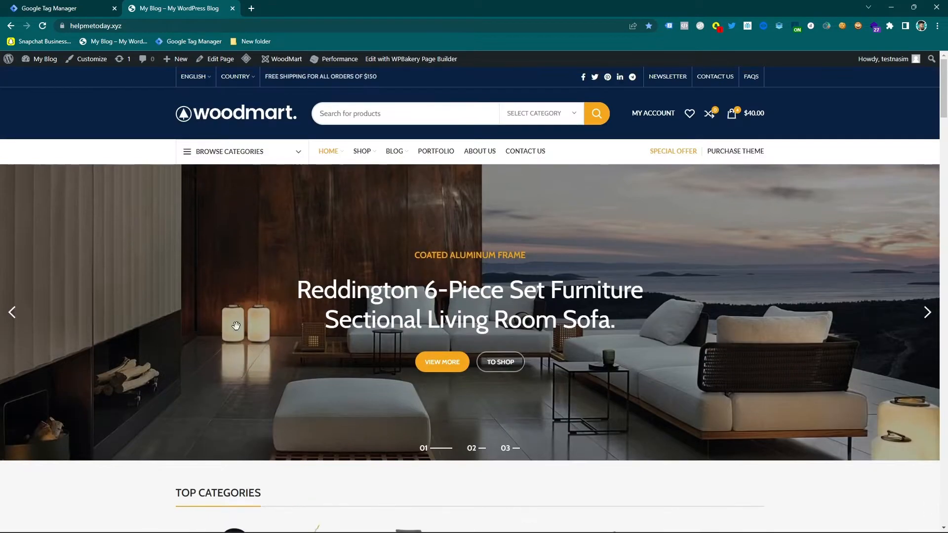
mouse_move(205, 276)
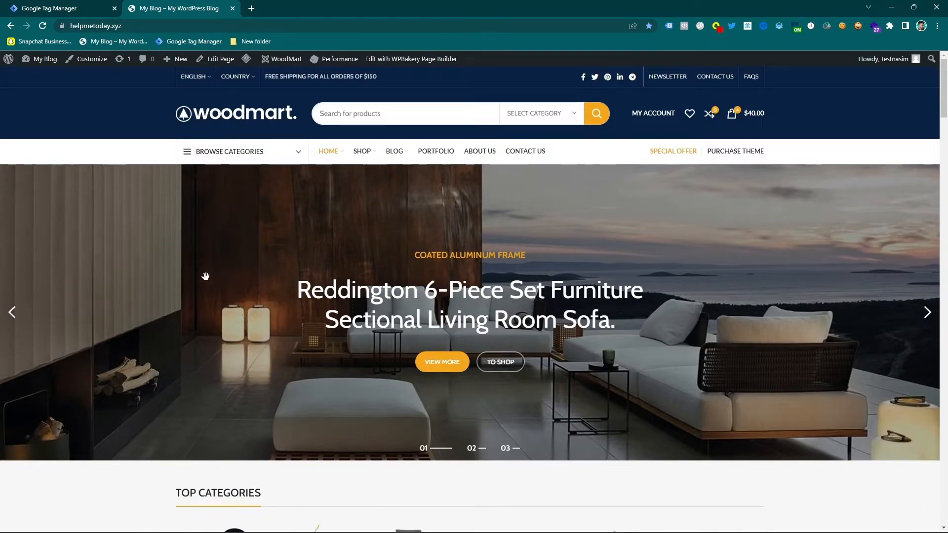
Show the workspace's four Snap Pixel tags in Tag Manager and start container preview mode.
left_click(52, 8)
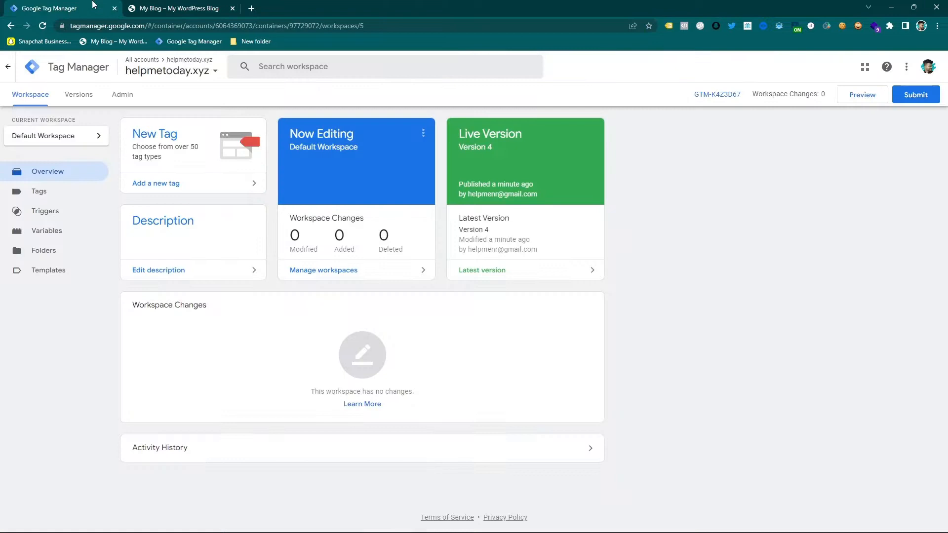
mouse_move(114, 181)
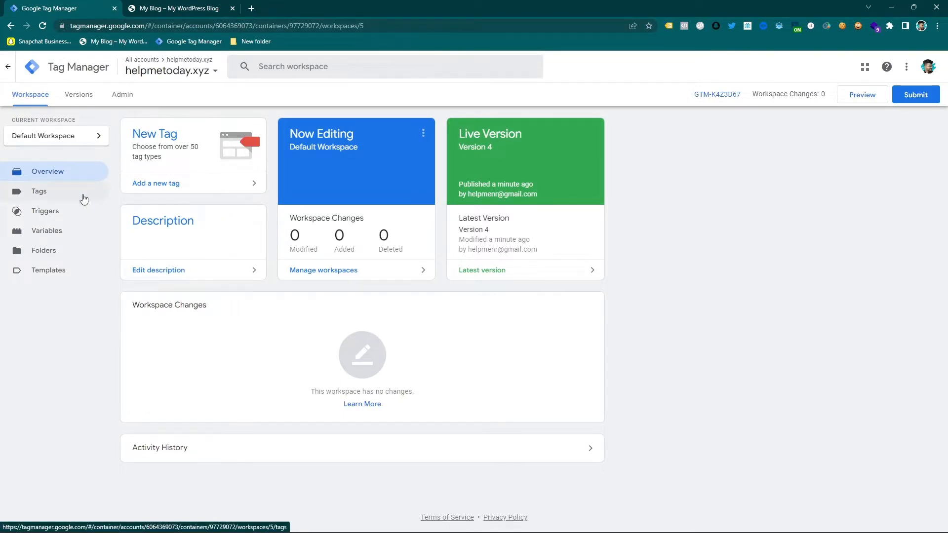
left_click(38, 190)
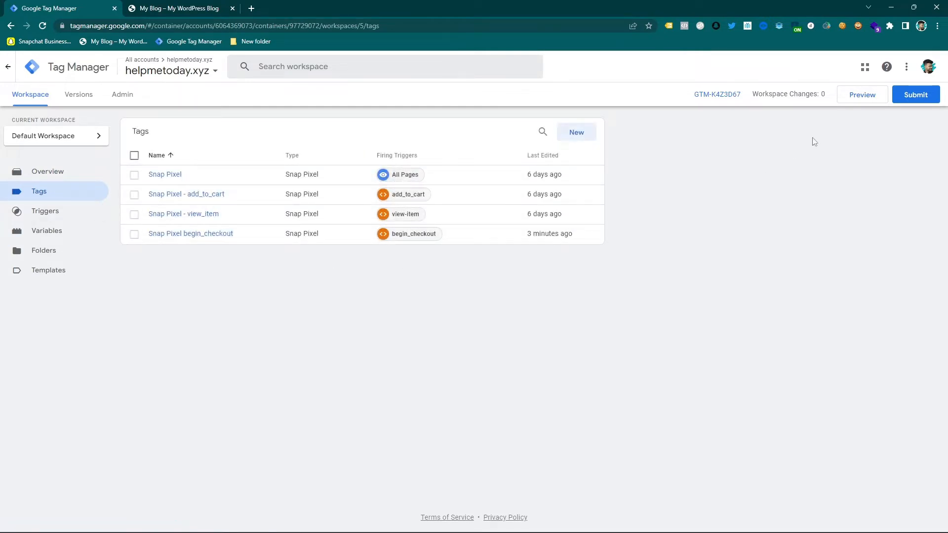
left_click(861, 95)
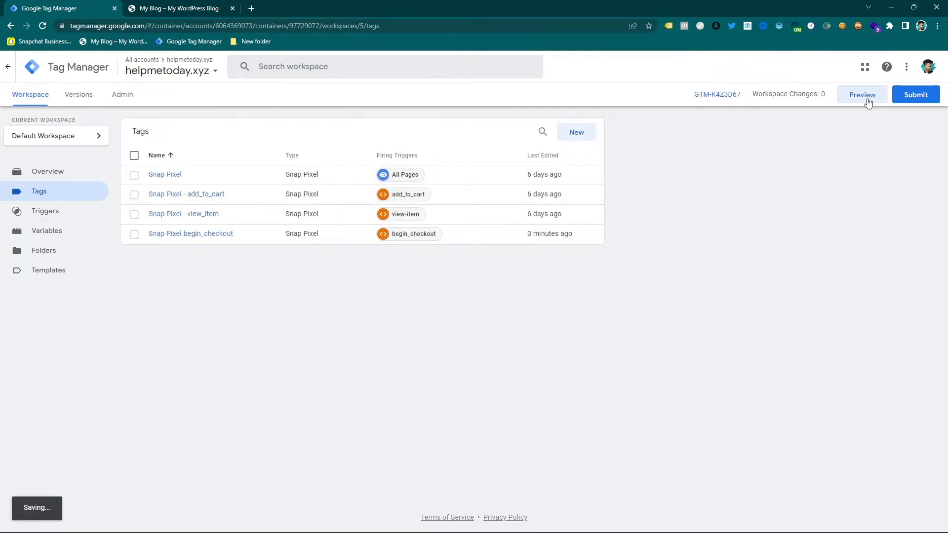
left_click(861, 95)
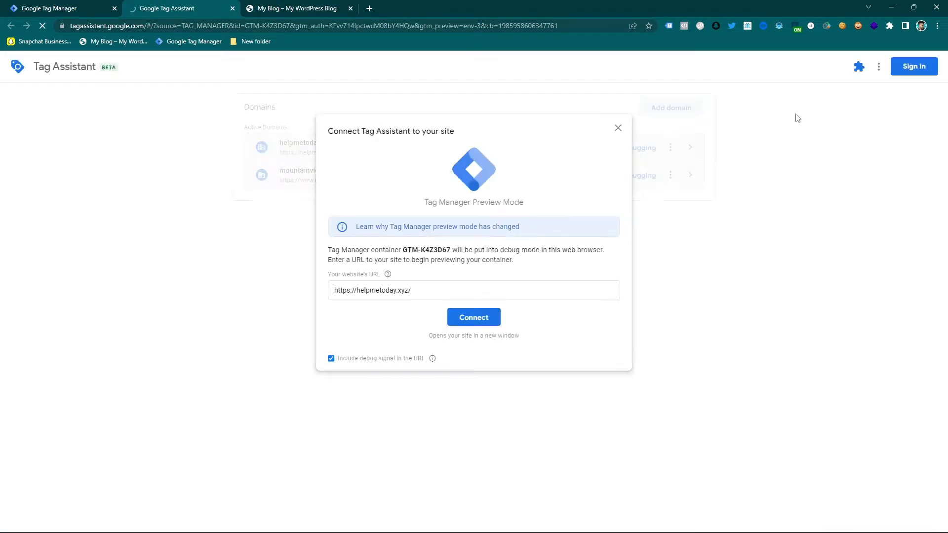
left_click(473, 317)
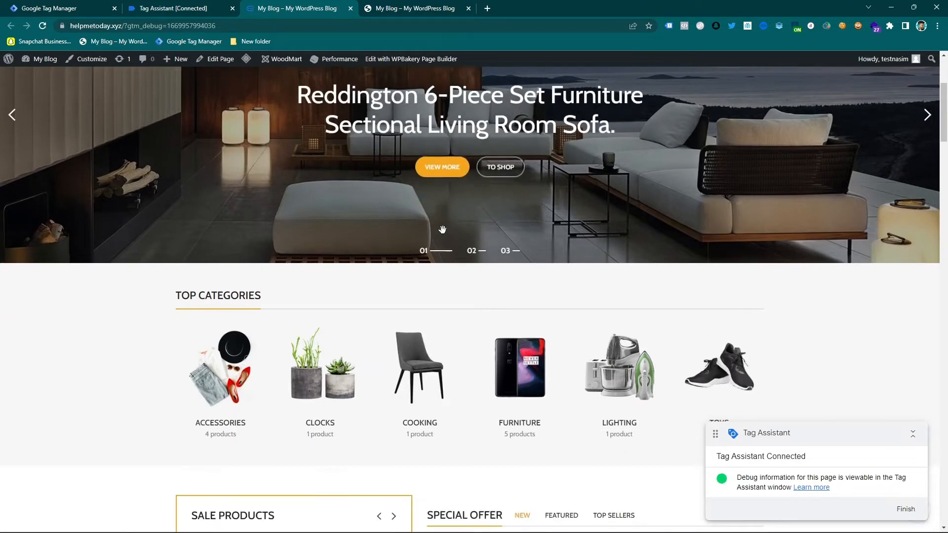
Add one Best tshirt to the cart and proceed to checkout.
scroll("down", 3)
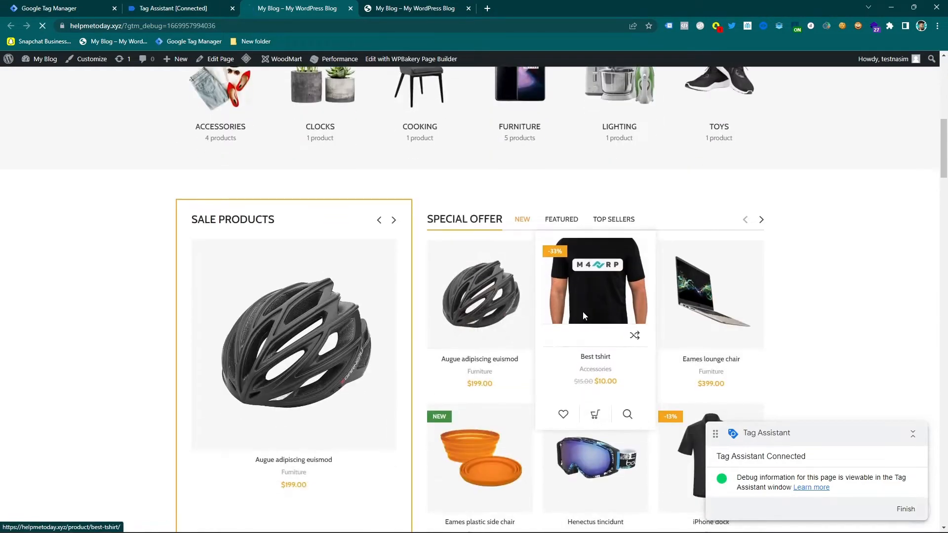
left_click(595, 293)
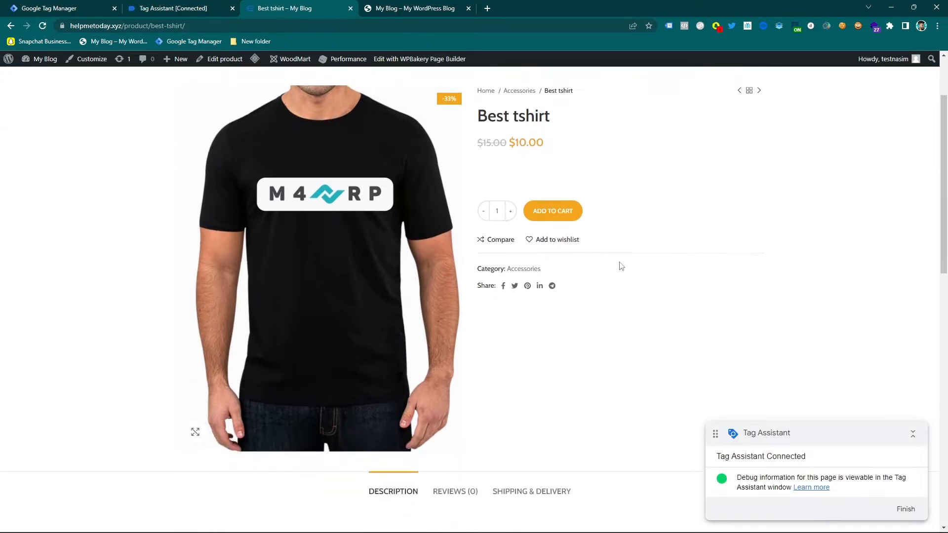
left_click(551, 211)
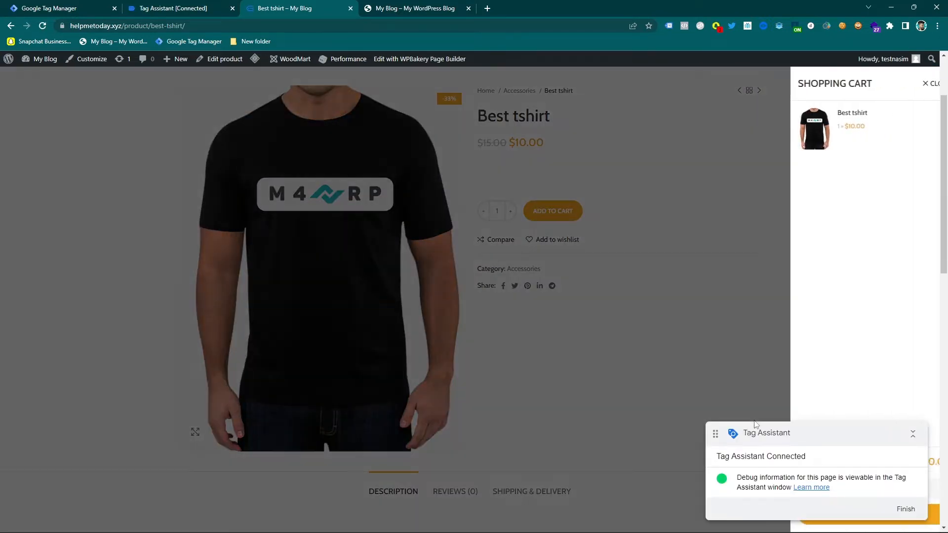
left_click(855, 514)
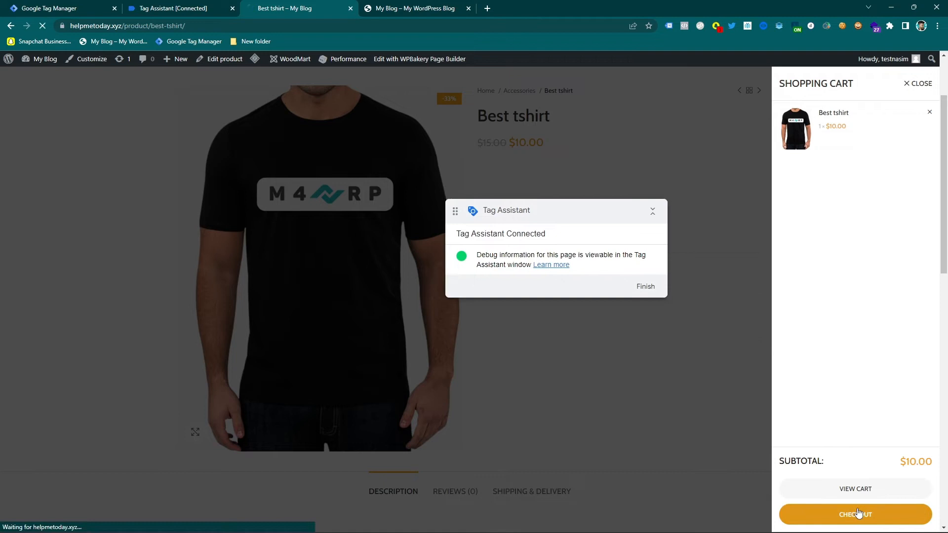
left_click(856, 515)
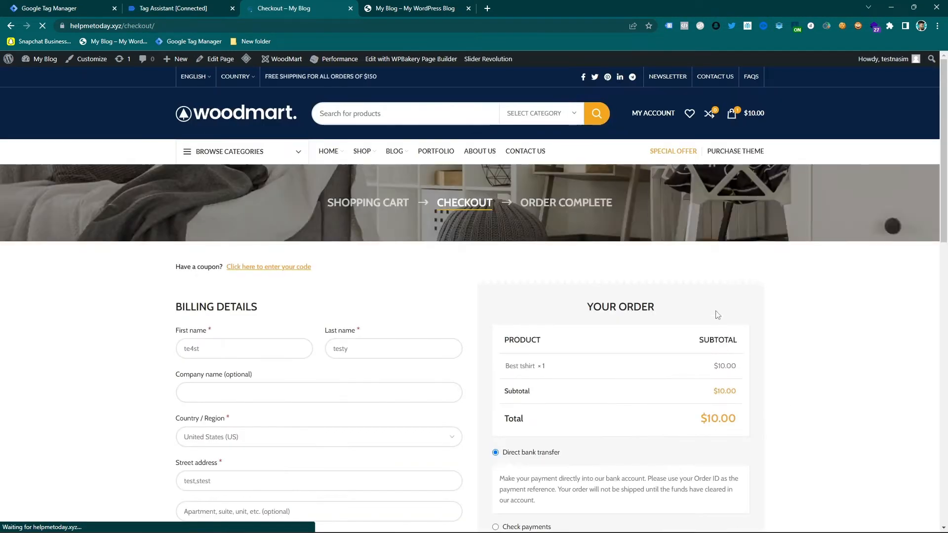
Place the order with Cash on delivery, completing test order #7064 for $10.
scroll("down", 3)
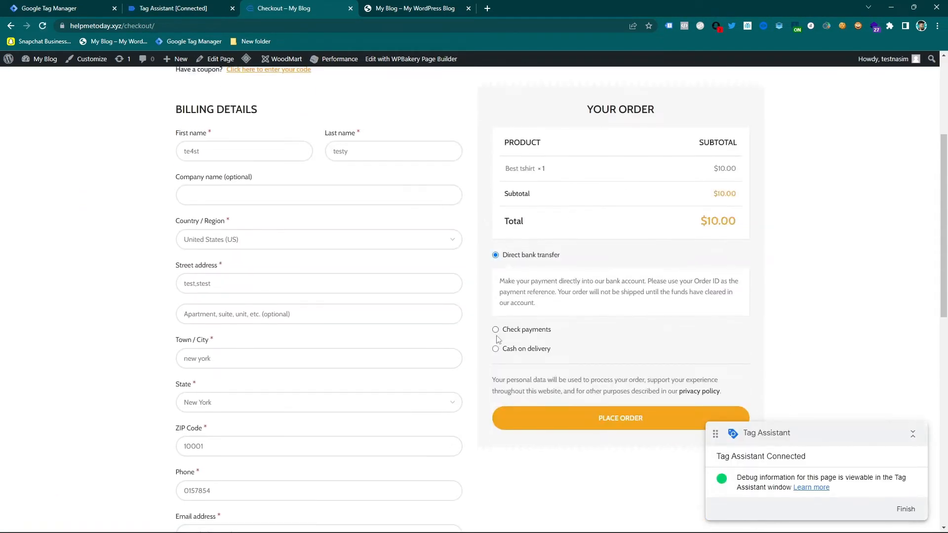
left_click(495, 348)
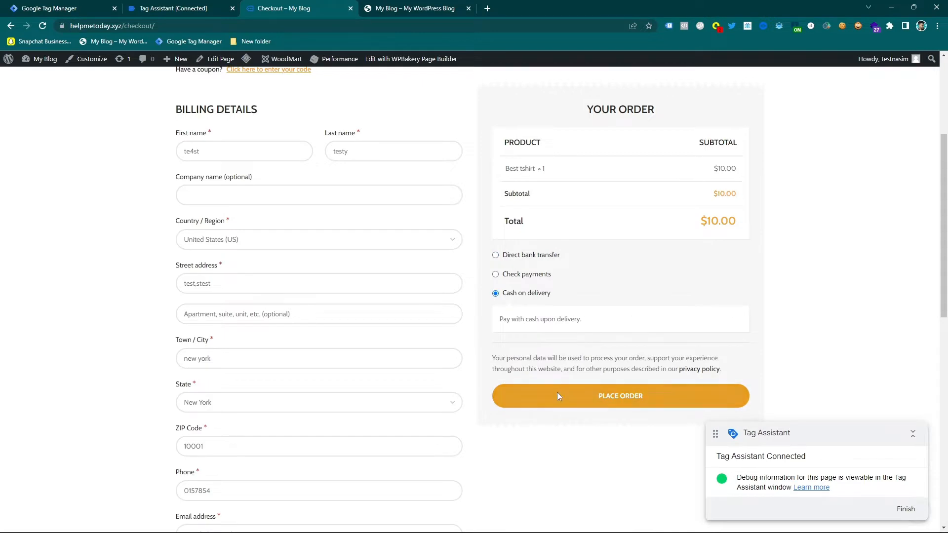
left_click(620, 395)
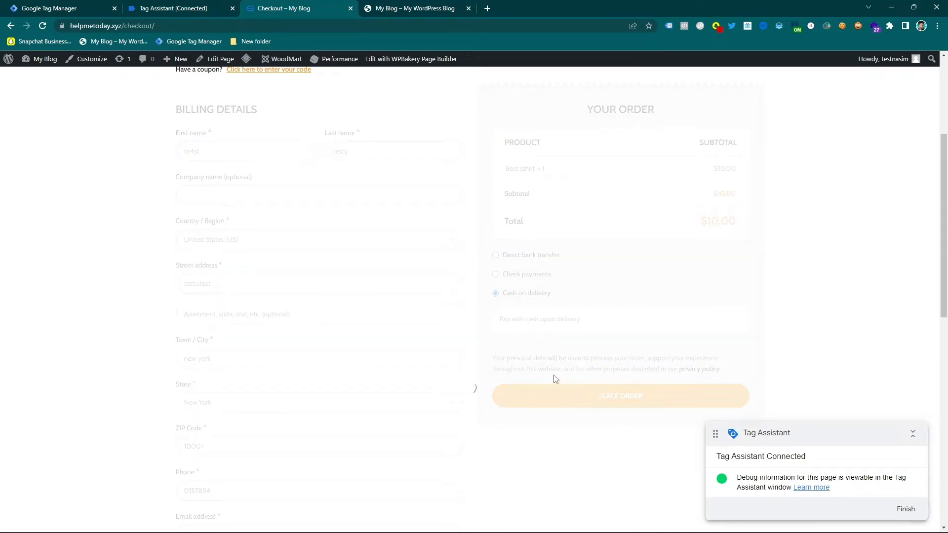
left_click(620, 396)
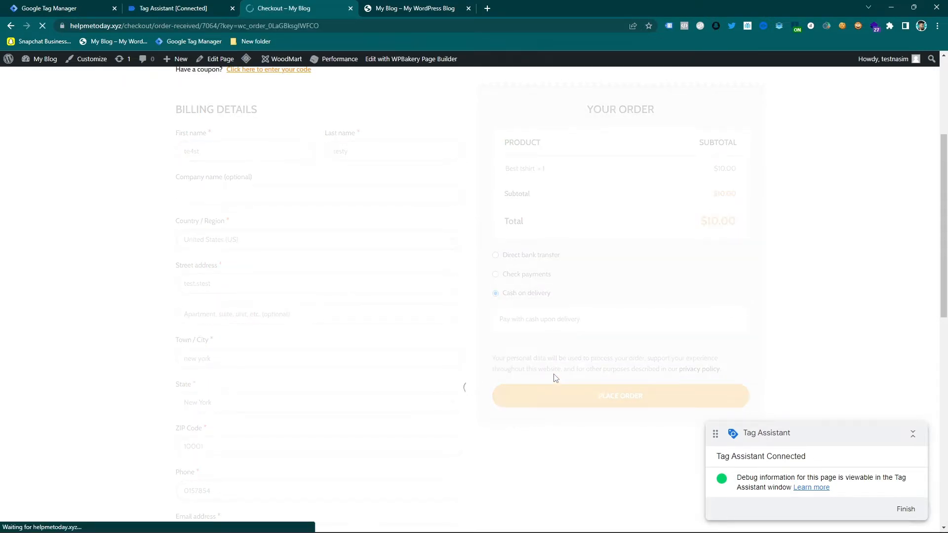
left_click(620, 396)
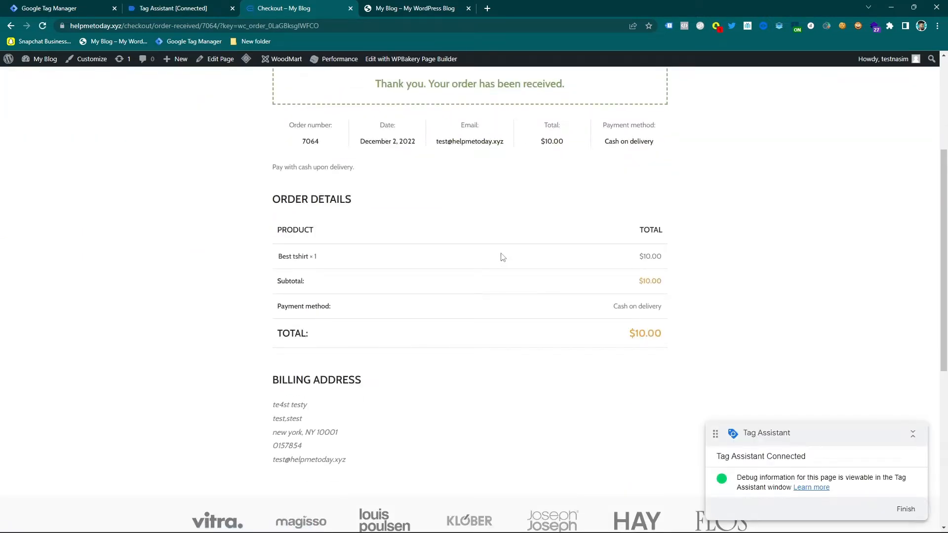
mouse_move(443, 202)
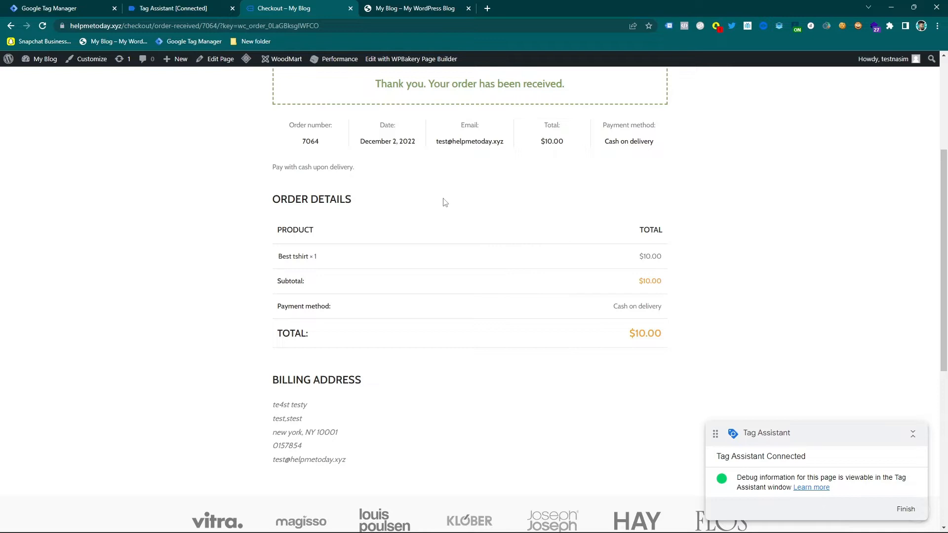
Review the purchase event and fired Snap Pixel tags in Tag Assistant, then return to Tag Manager.
scroll("up", 3)
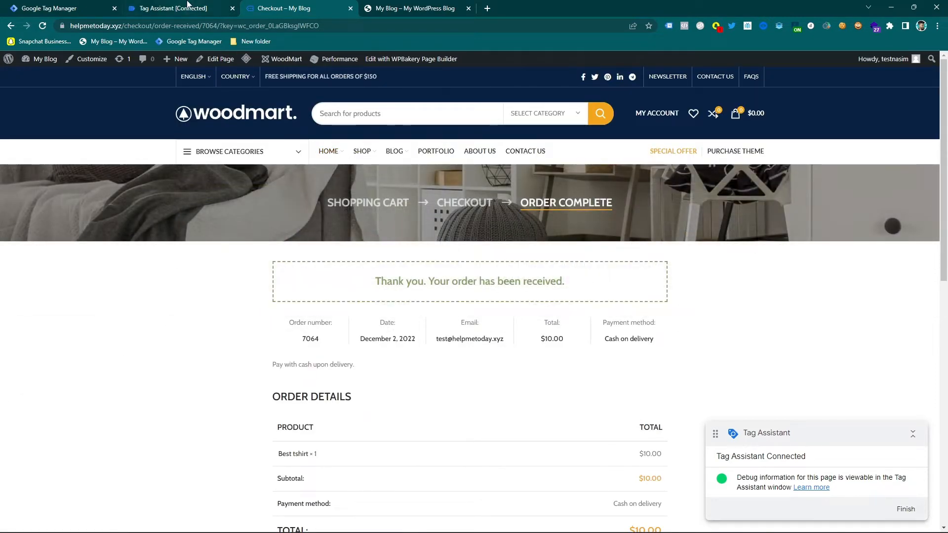
left_click(176, 8)
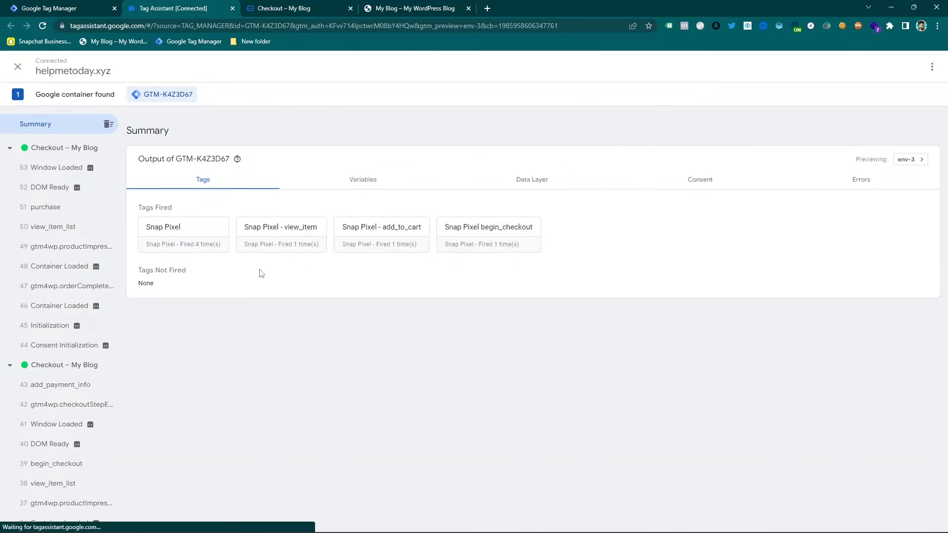
left_click(44, 206)
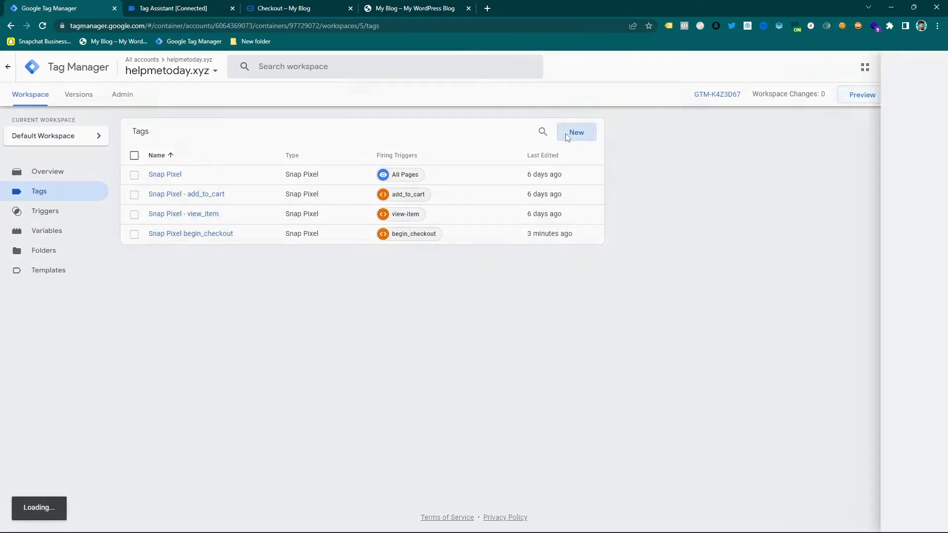
Create and save a Custom Event trigger named purchase for the purchase event.
left_click(575, 132)
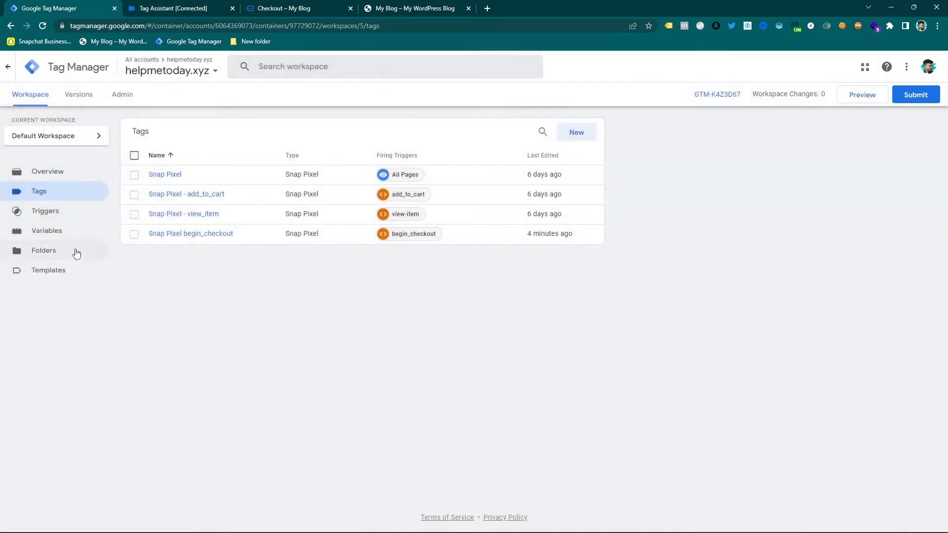
left_click(44, 211)
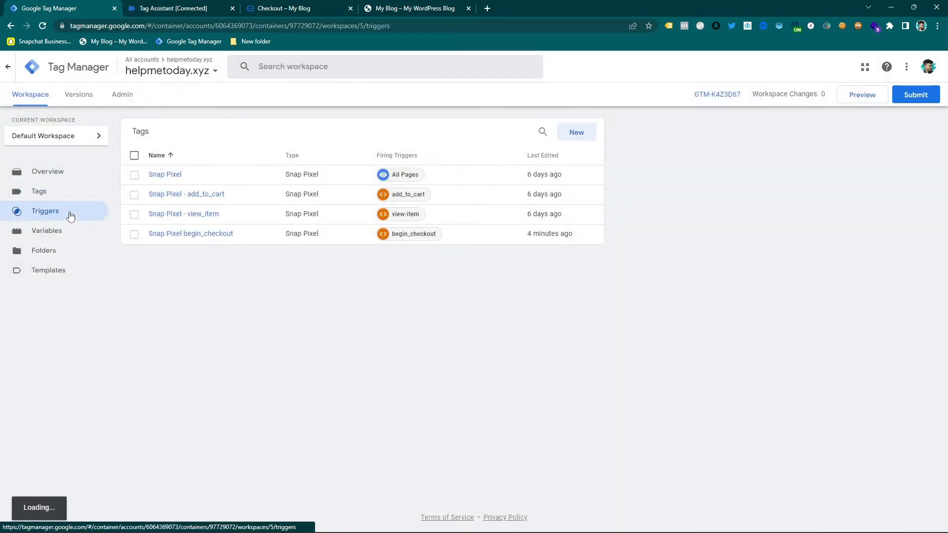
left_click(45, 210)
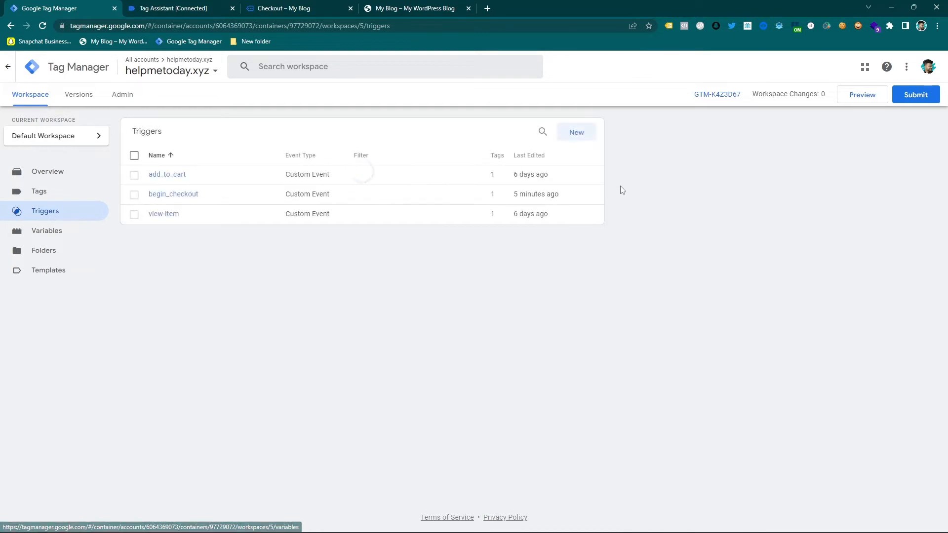
left_click(575, 132)
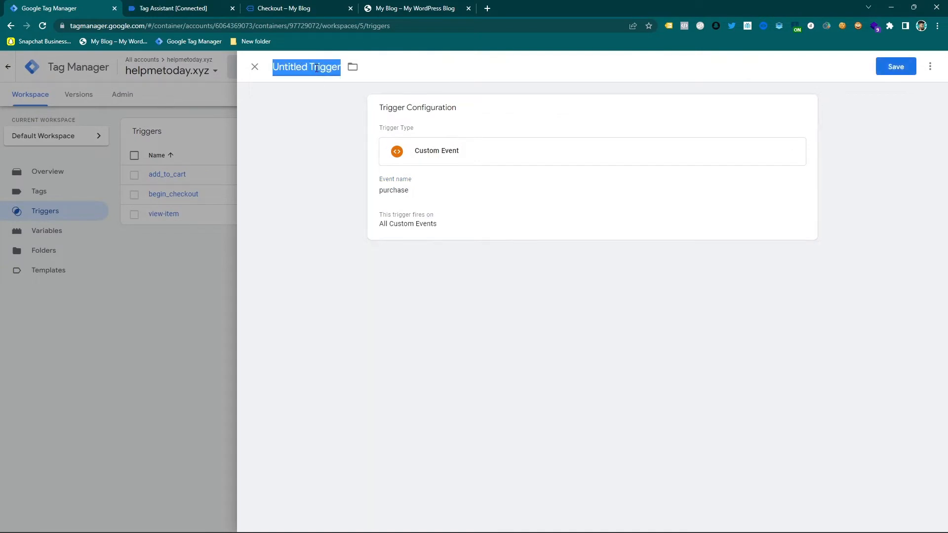
left_click(896, 67)
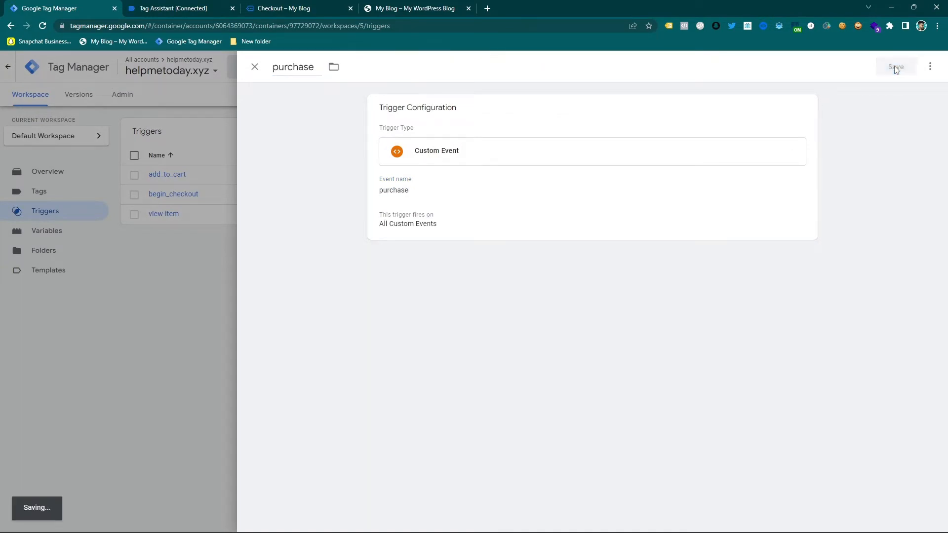
left_click(896, 67)
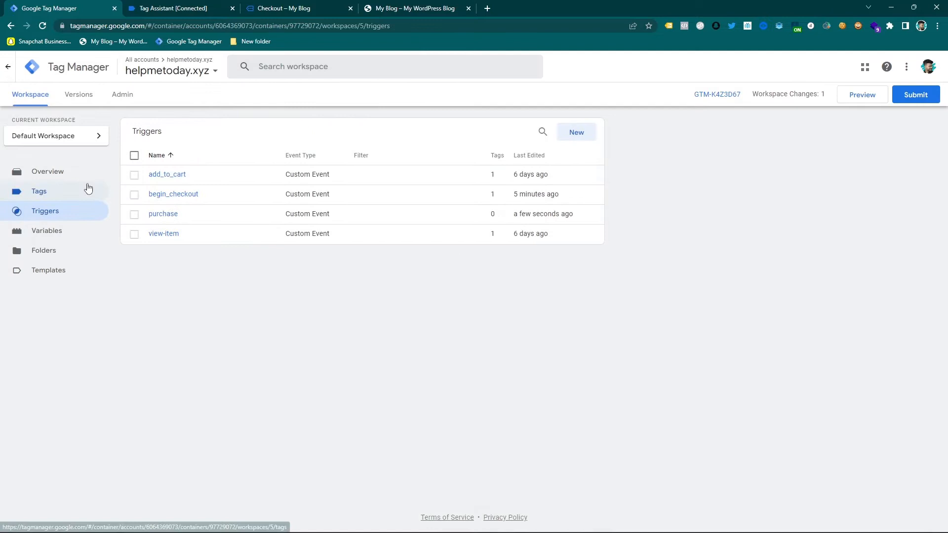
Start a new Snap Pixel tag with the Snapchat Pixel ID variable and event type Purchase.
left_click(39, 190)
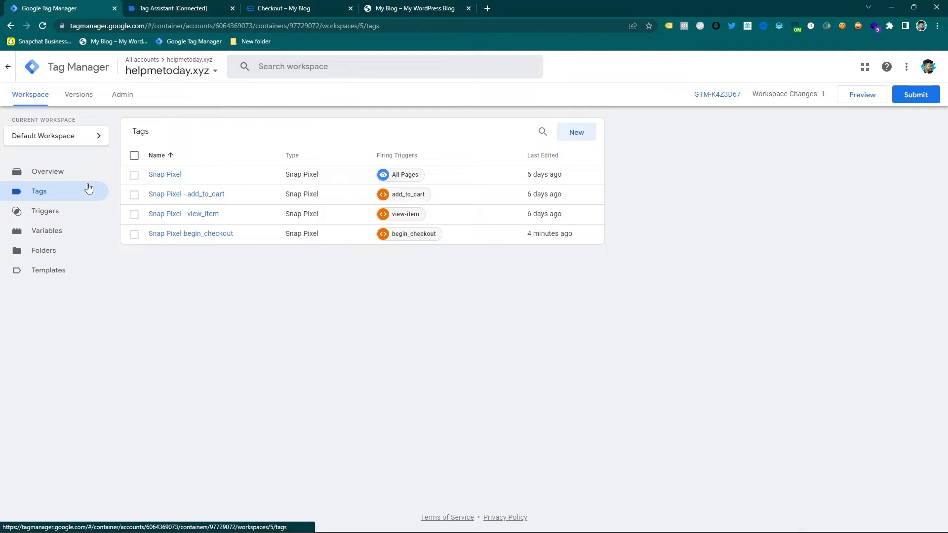
left_click(575, 131)
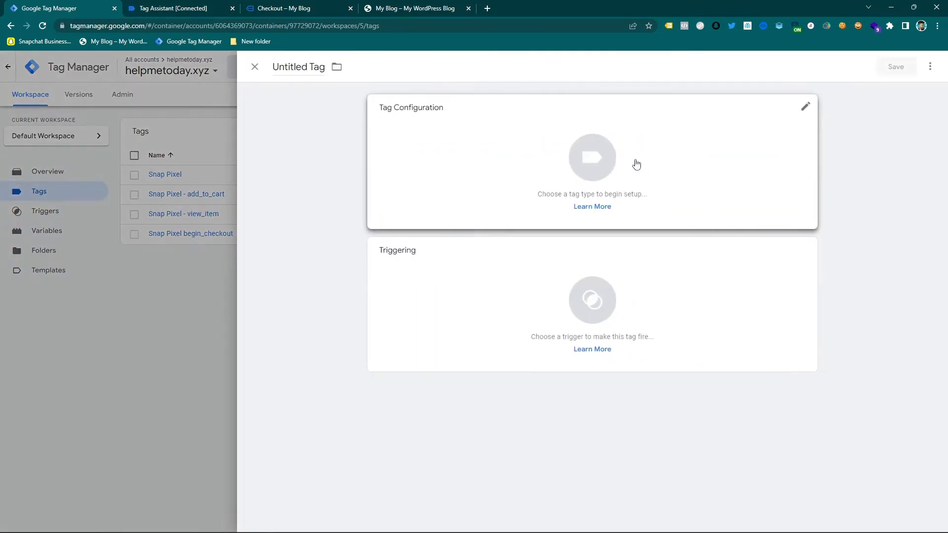
left_click(592, 158)
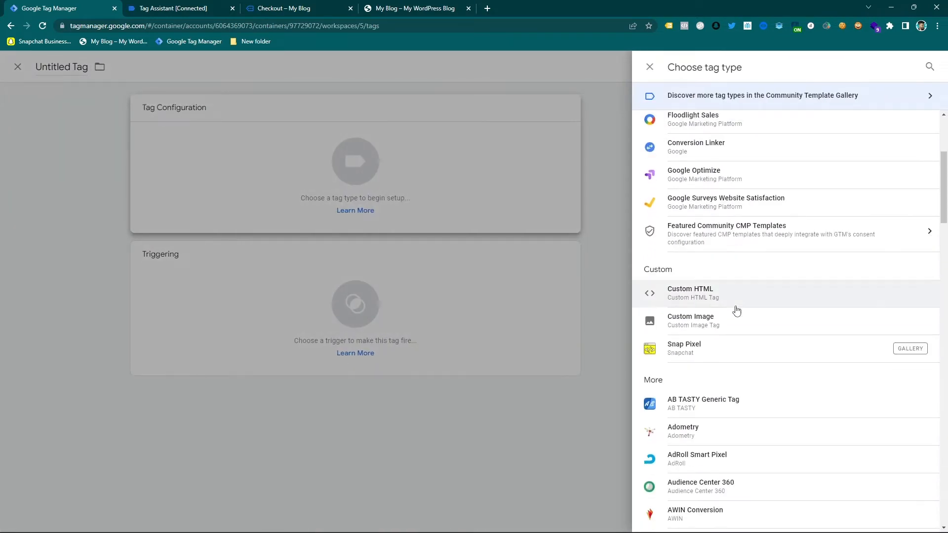
left_click(683, 348)
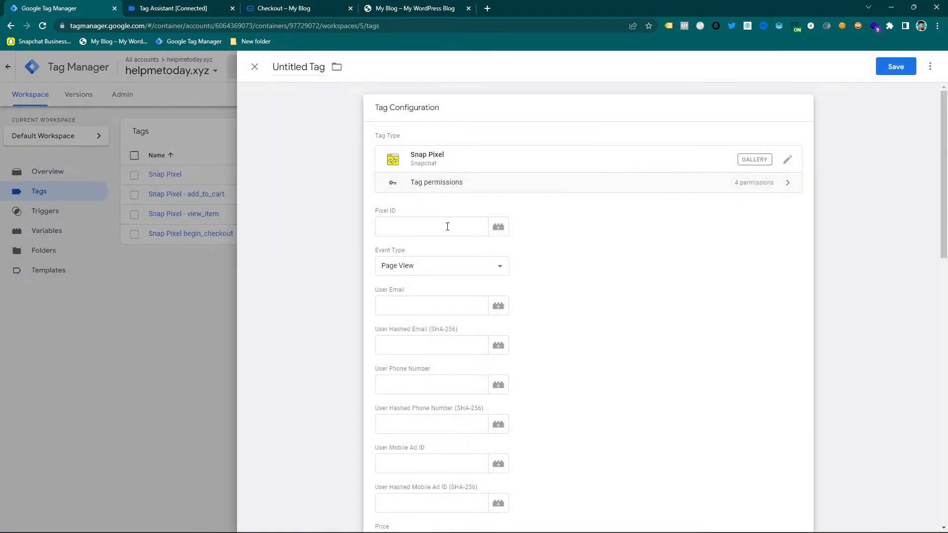
left_click(498, 226)
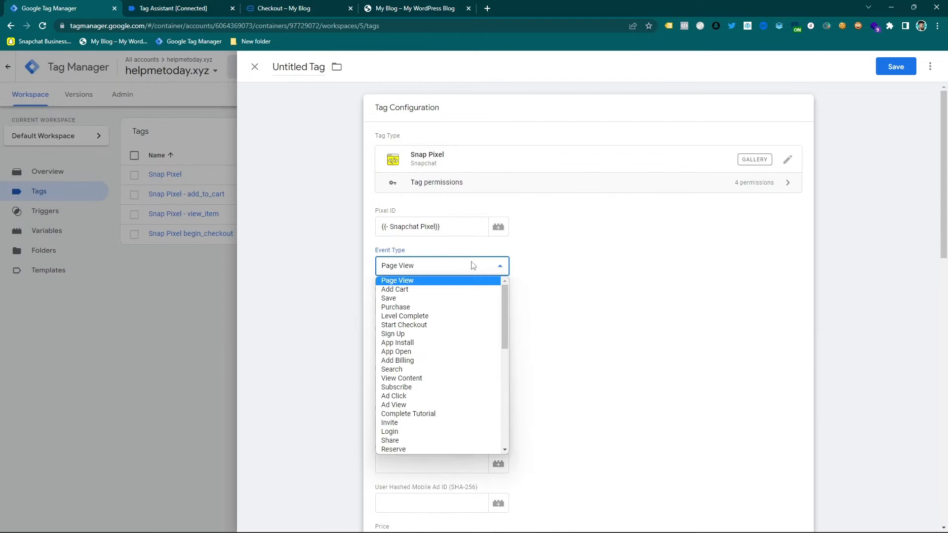
left_click(395, 306)
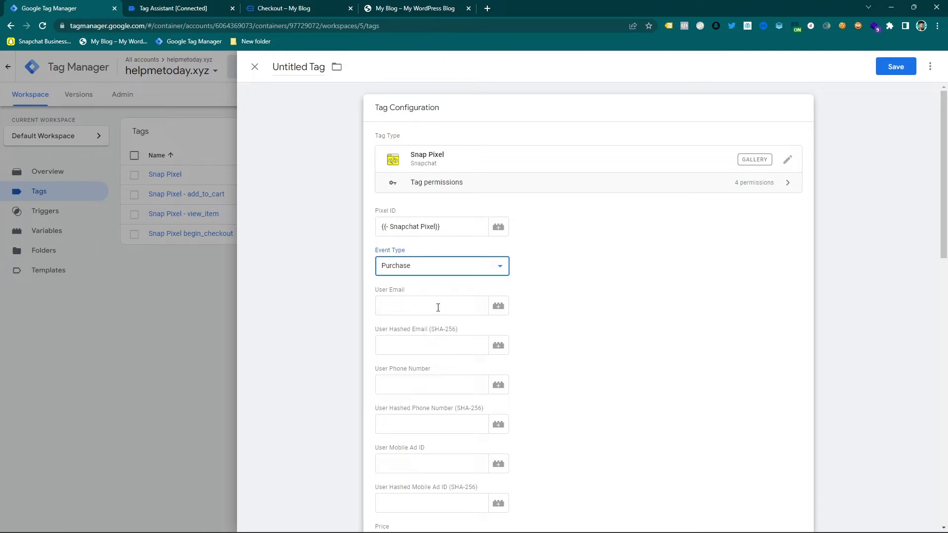
Fill Price, Item IDs and Currency with the items-price, item-id and item-currency variables.
scroll("down", 3)
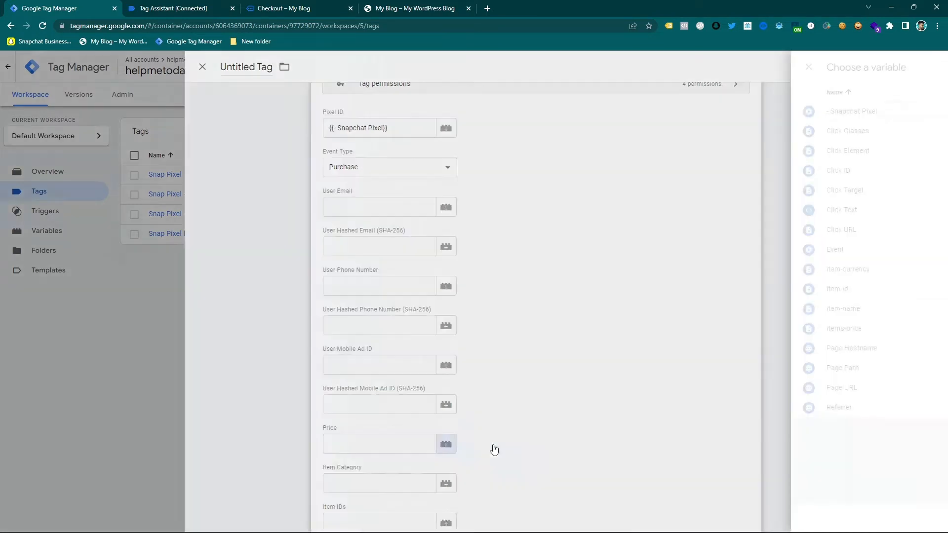
left_click(445, 444)
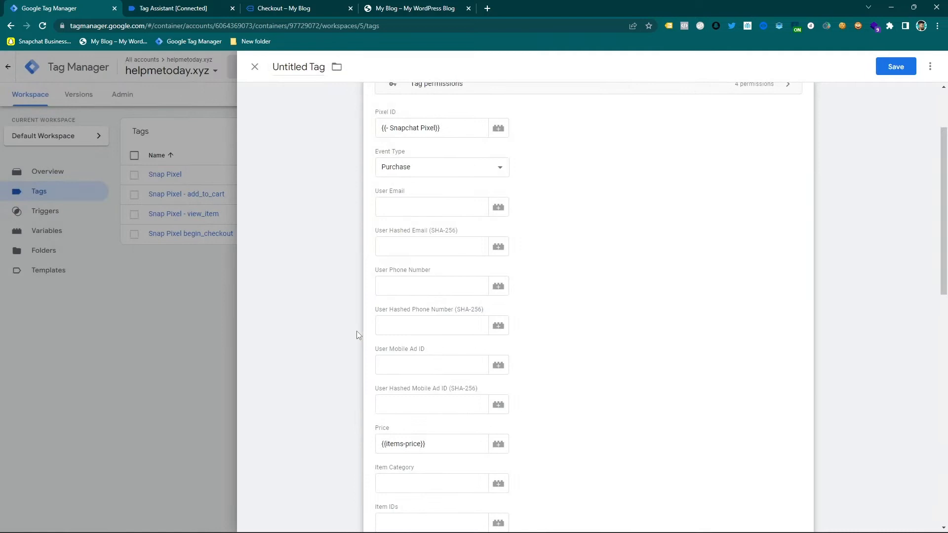
scroll("down", 3)
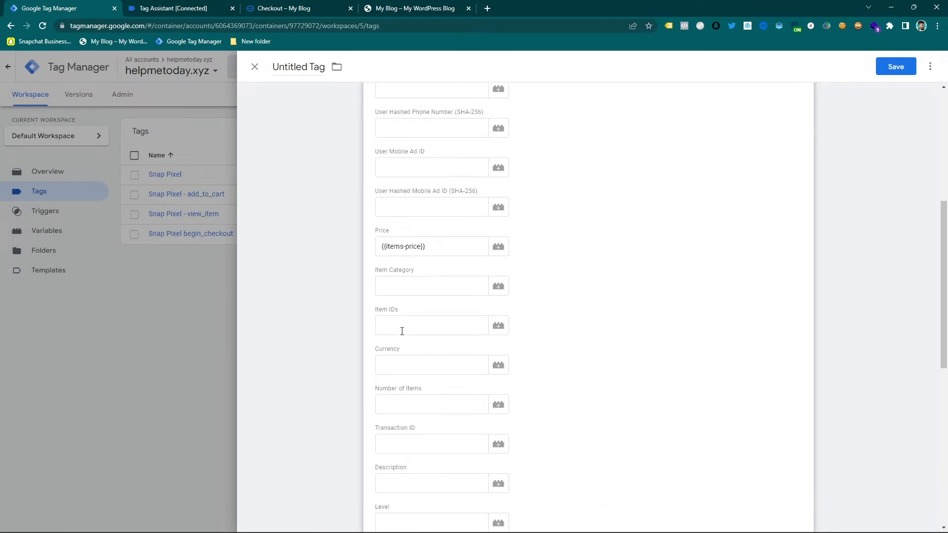
mouse_move(505, 333)
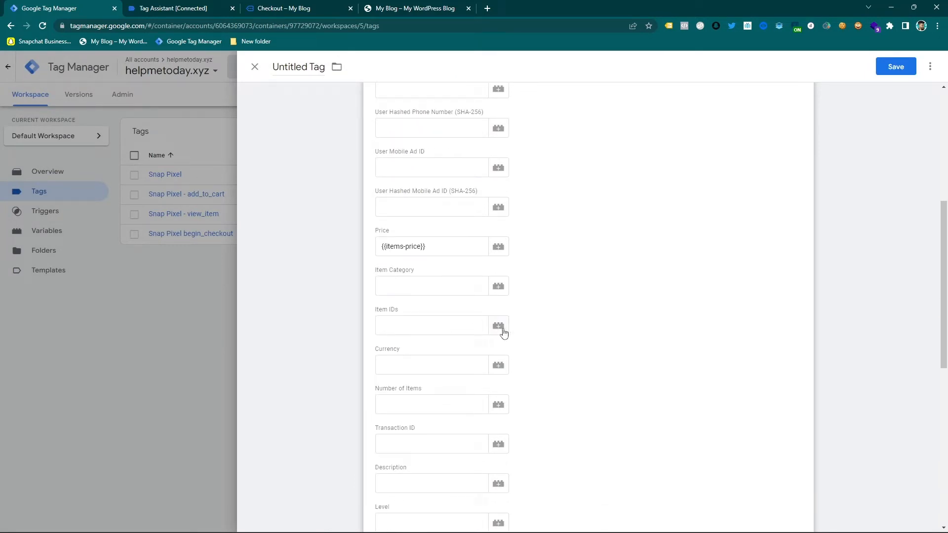
left_click(498, 325)
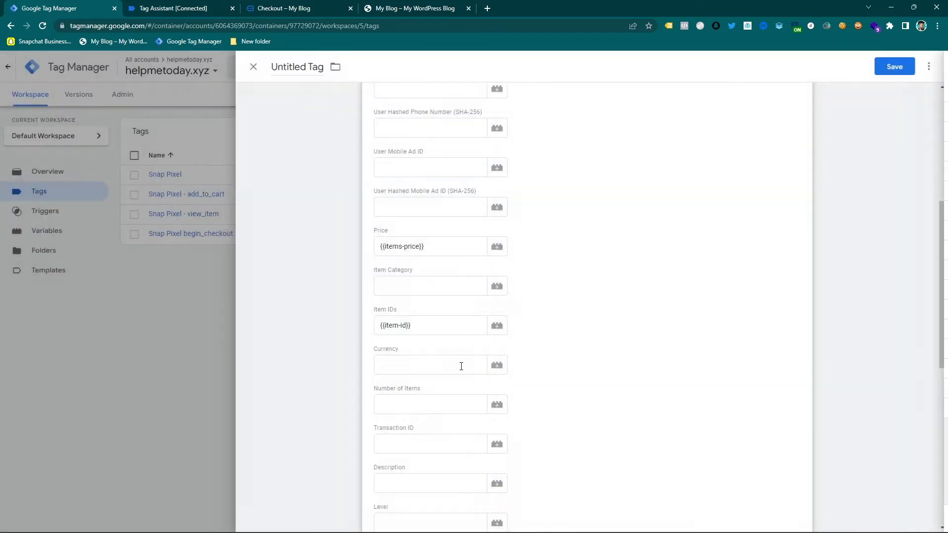
left_click(497, 365)
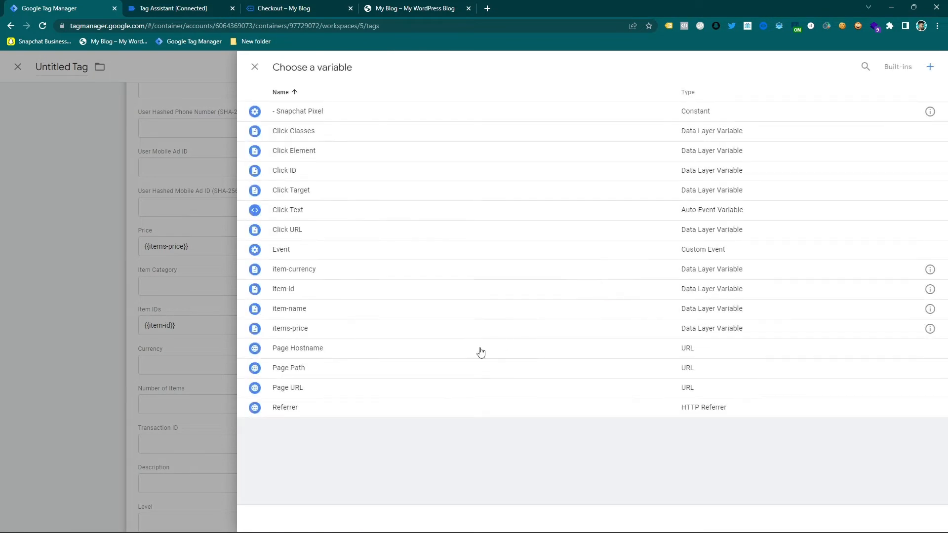
mouse_move(349, 276)
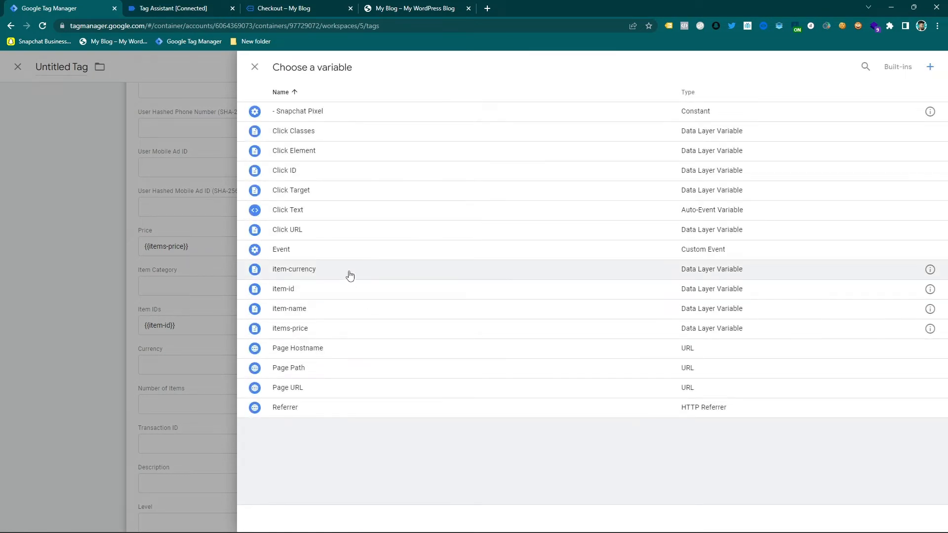
left_click(295, 268)
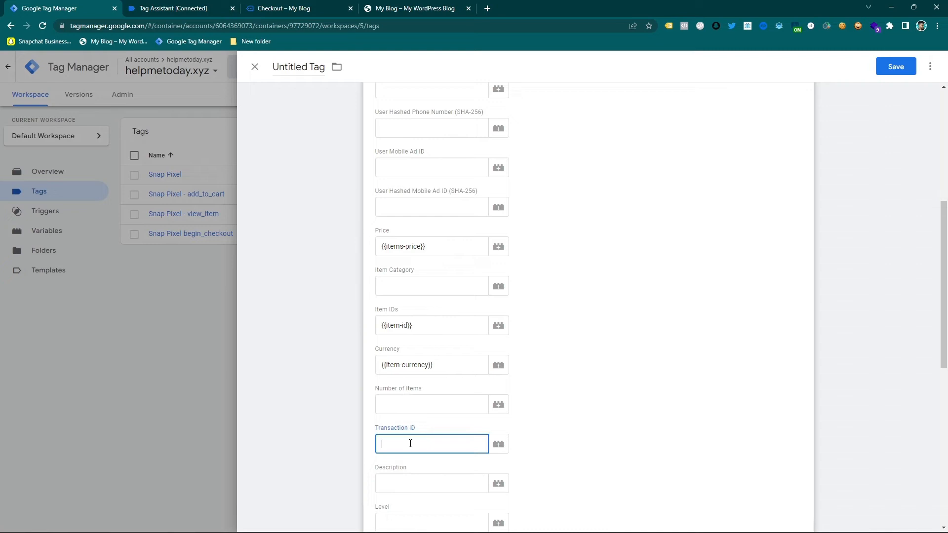
scroll("down", 3)
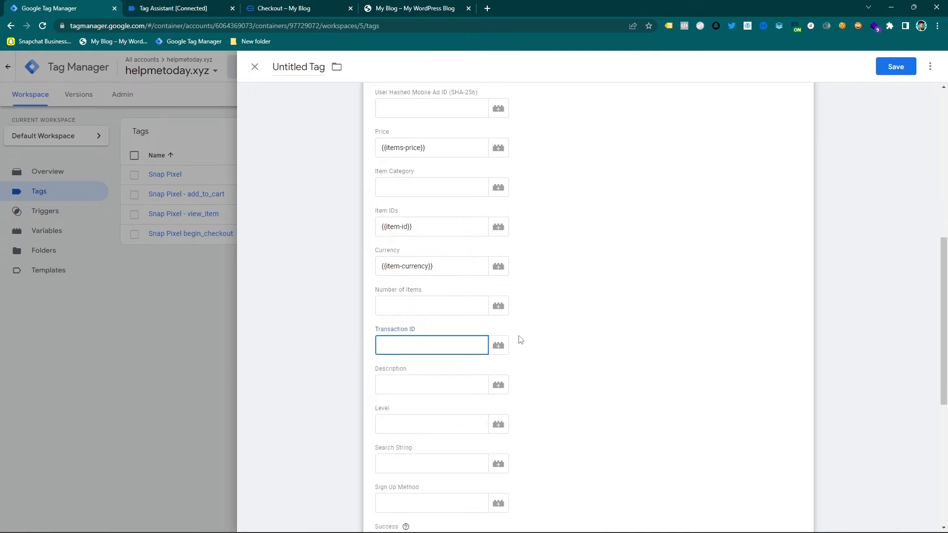
mouse_move(556, 282)
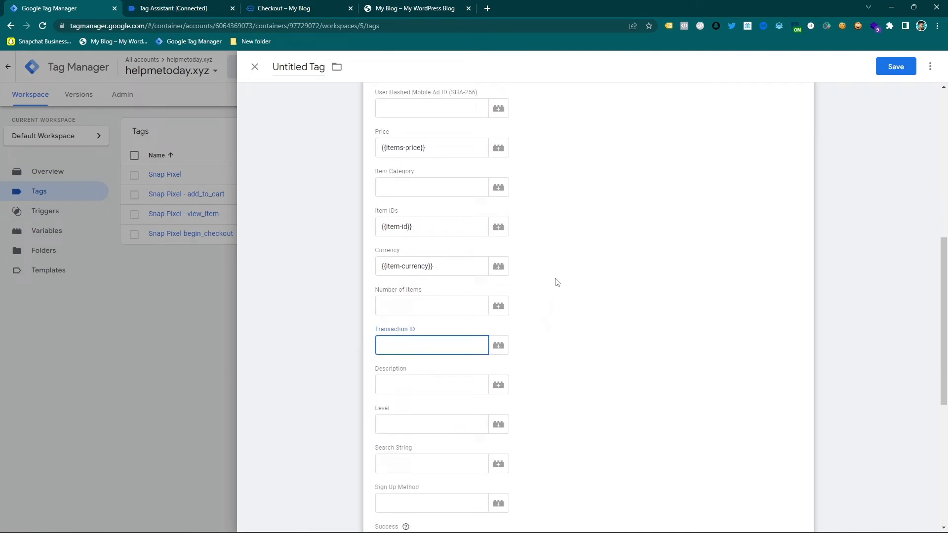
mouse_move(514, 341)
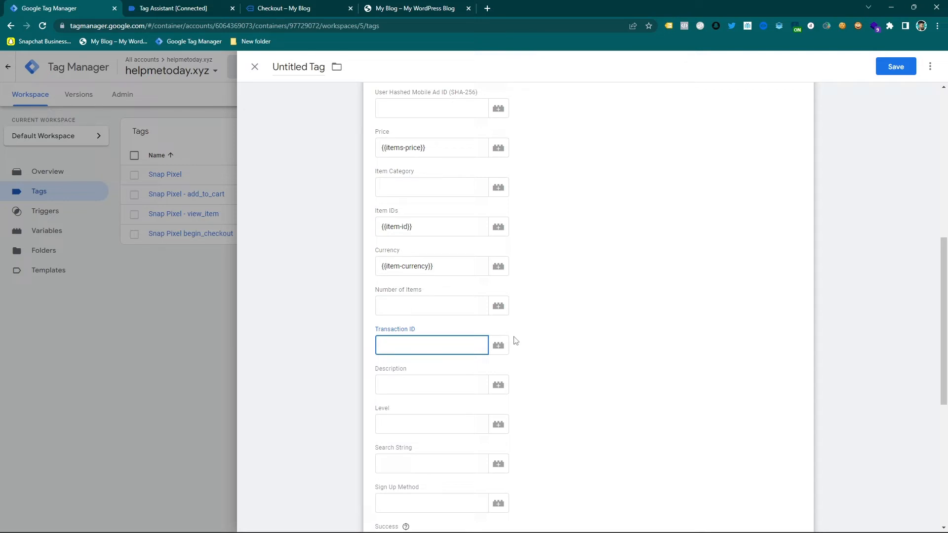
Inspect the purchase event's data layer showing transaction_id 7064, then view the order-complete page.
left_click(297, 8)
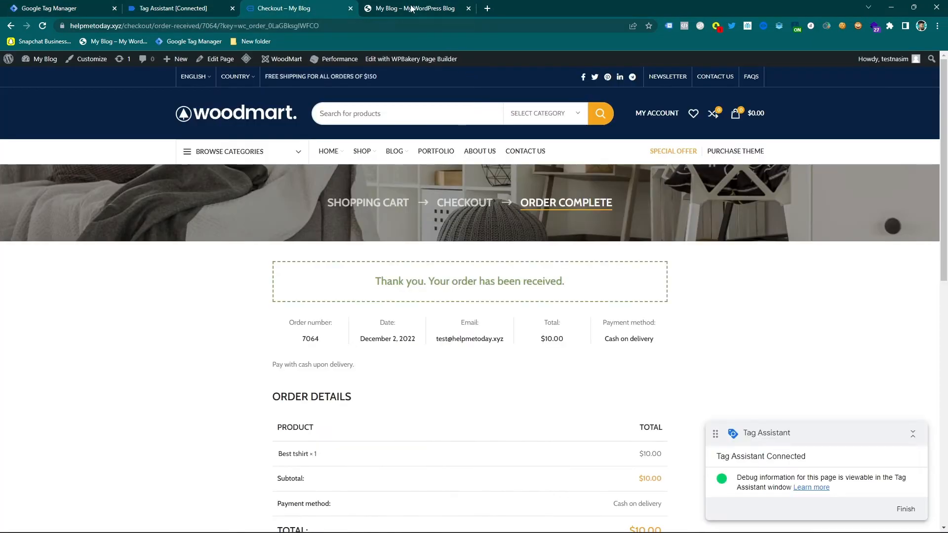
left_click(176, 8)
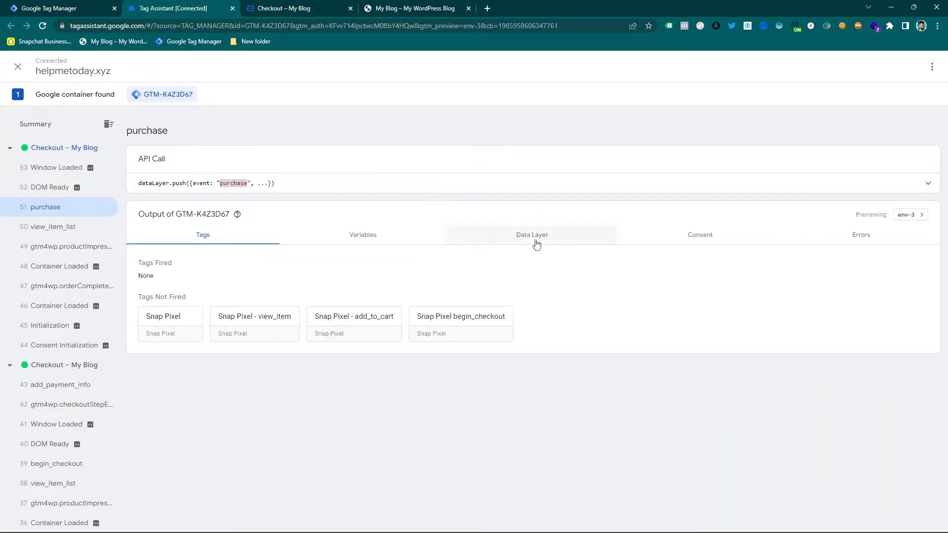
left_click(532, 235)
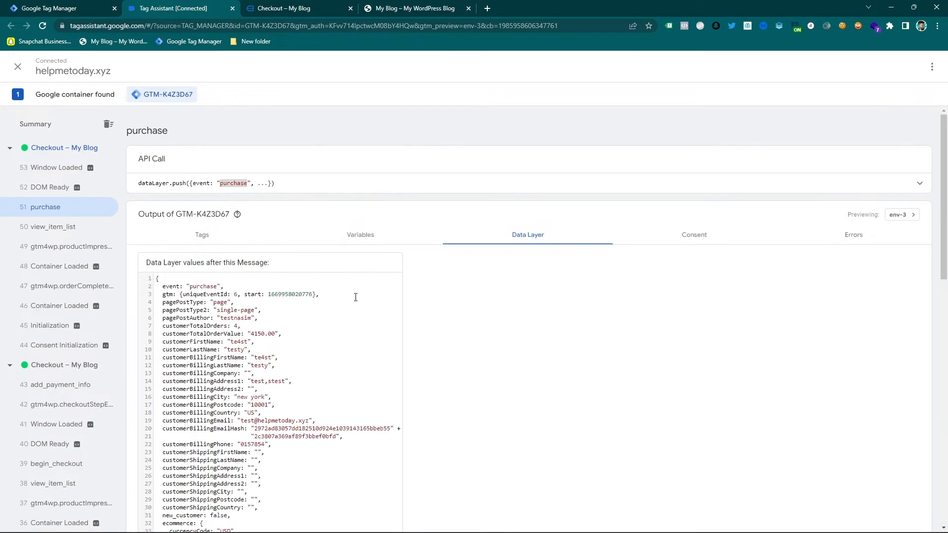
left_click(920, 184)
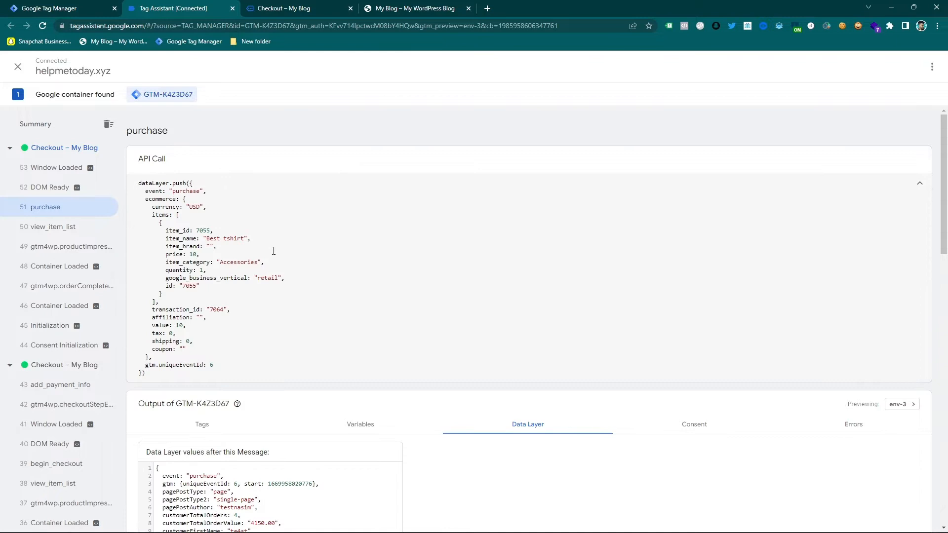
mouse_move(158, 206)
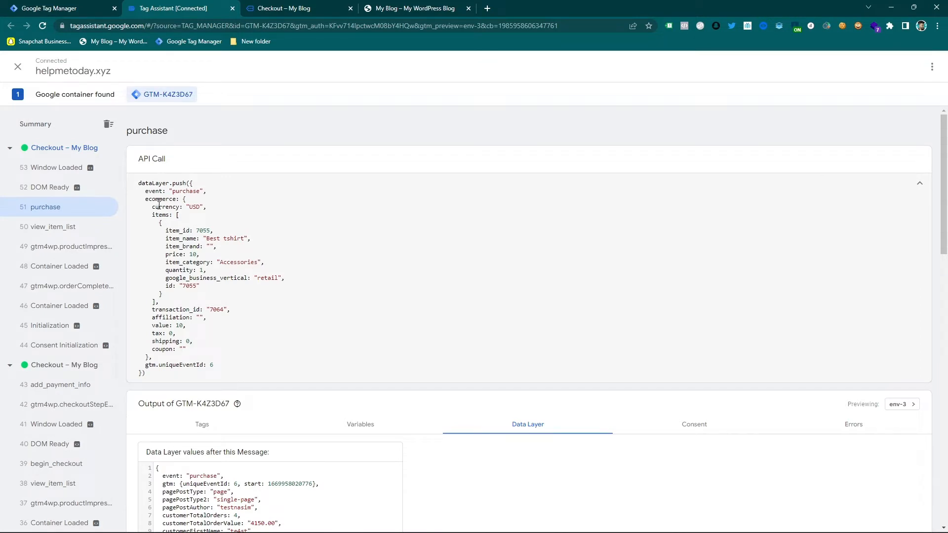
mouse_move(199, 220)
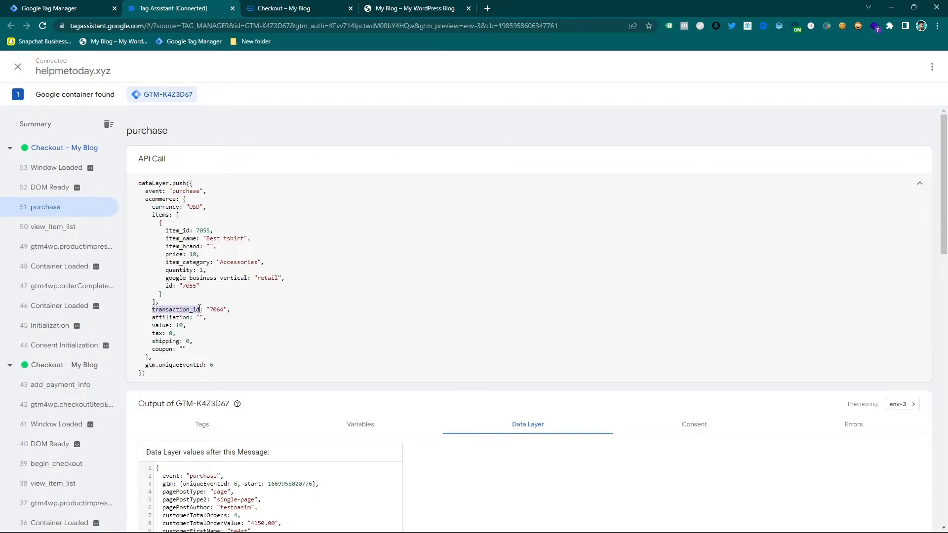
left_click(297, 7)
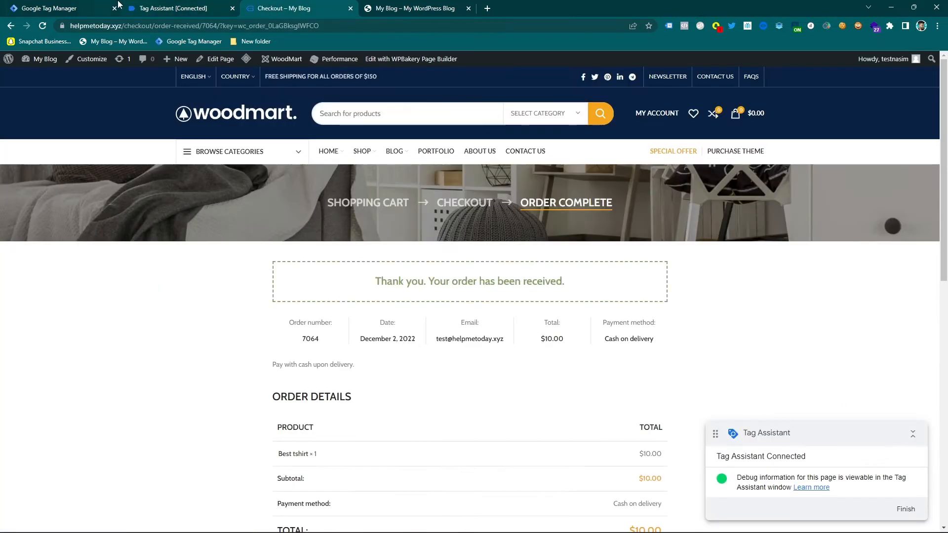
Create a Data Layer Variable reading ecommerce.items.transaction_id and use it for the tag's Transaction ID.
left_click(51, 8)
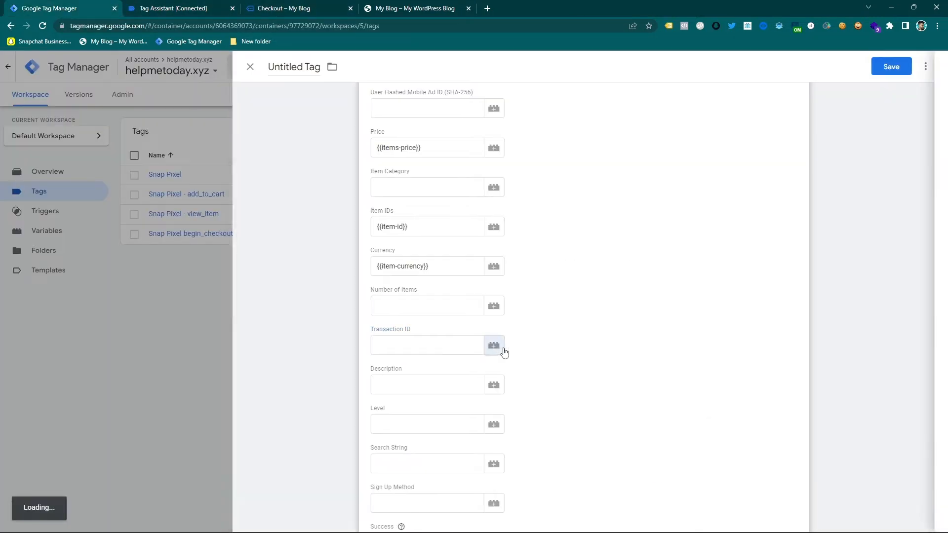
left_click(494, 346)
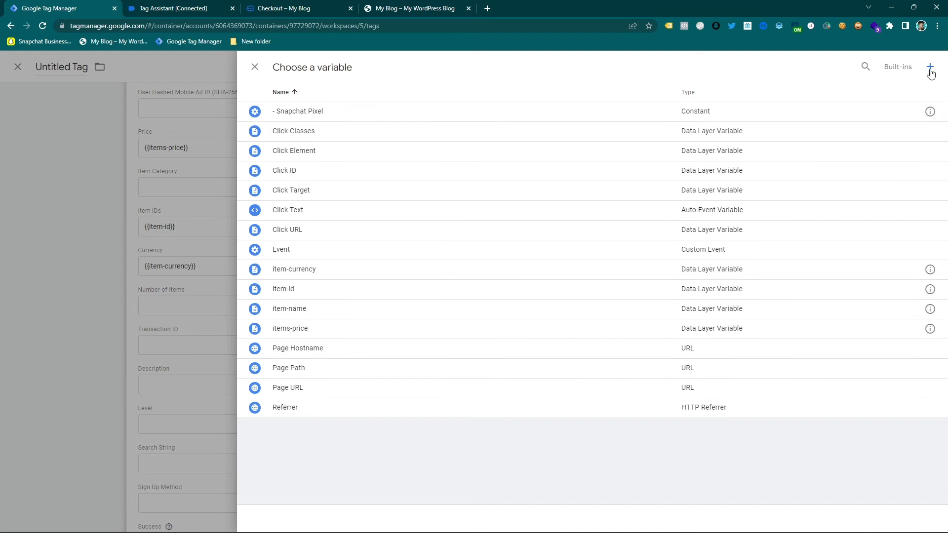
left_click(931, 66)
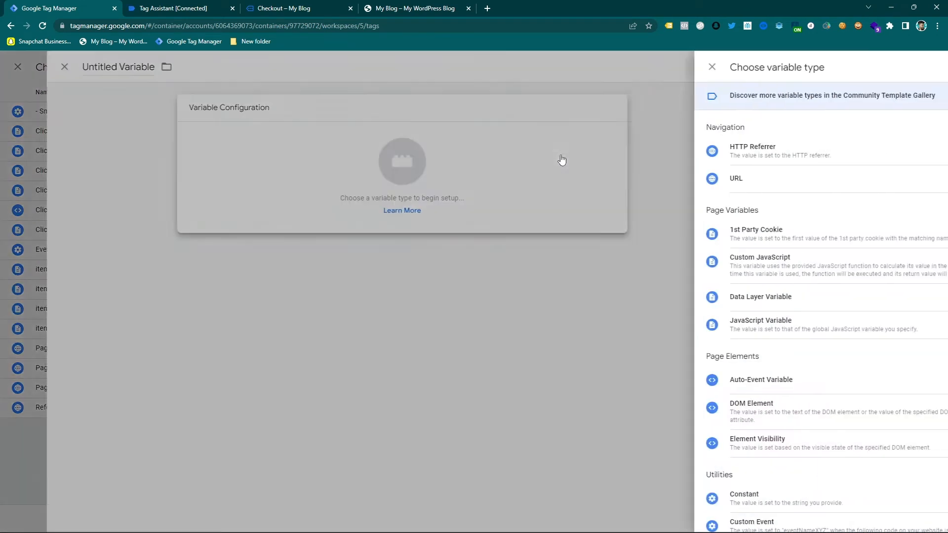
scroll("down", 3)
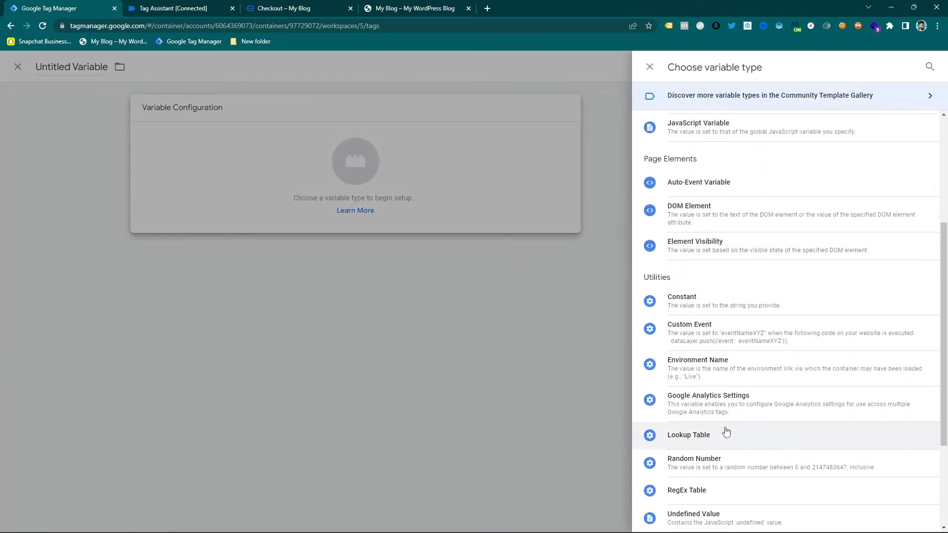
scroll("down", 3)
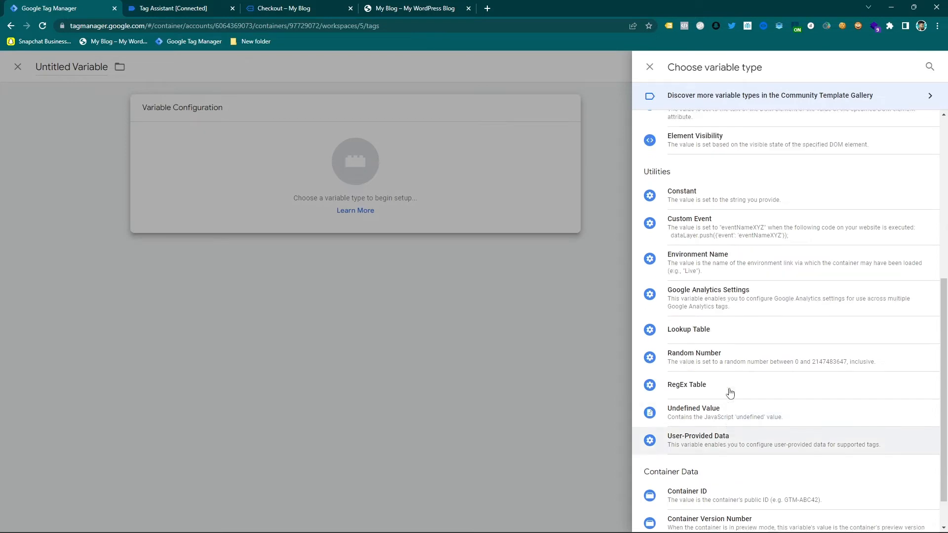
scroll("up", 3)
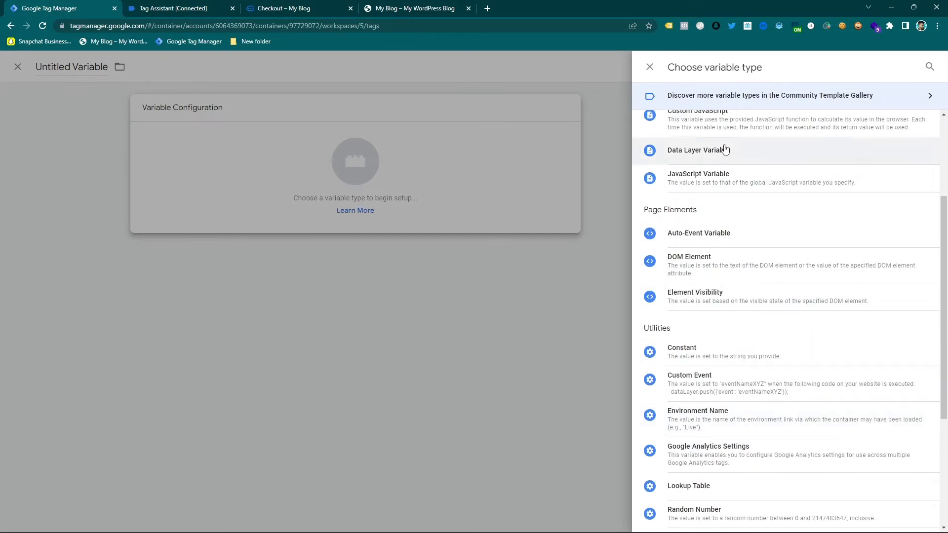
left_click(699, 149)
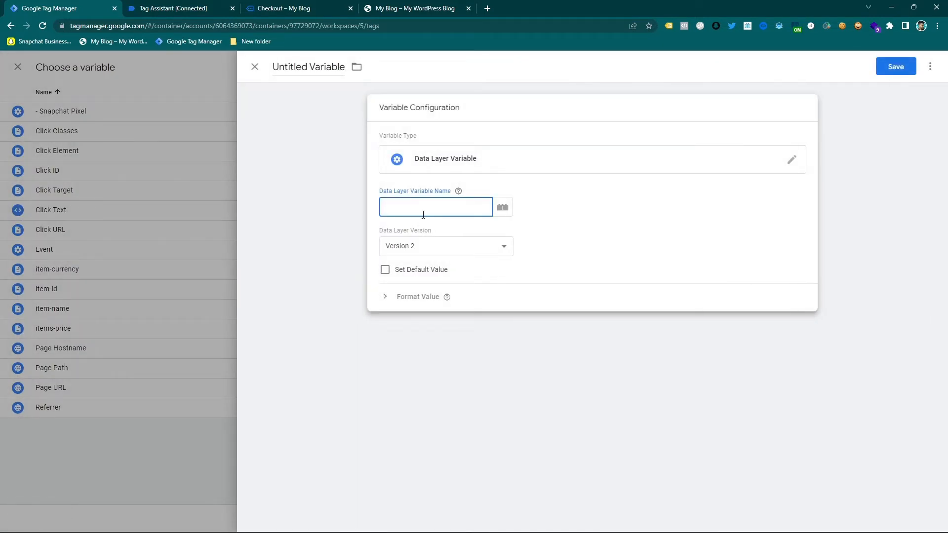
type("ecommerce")
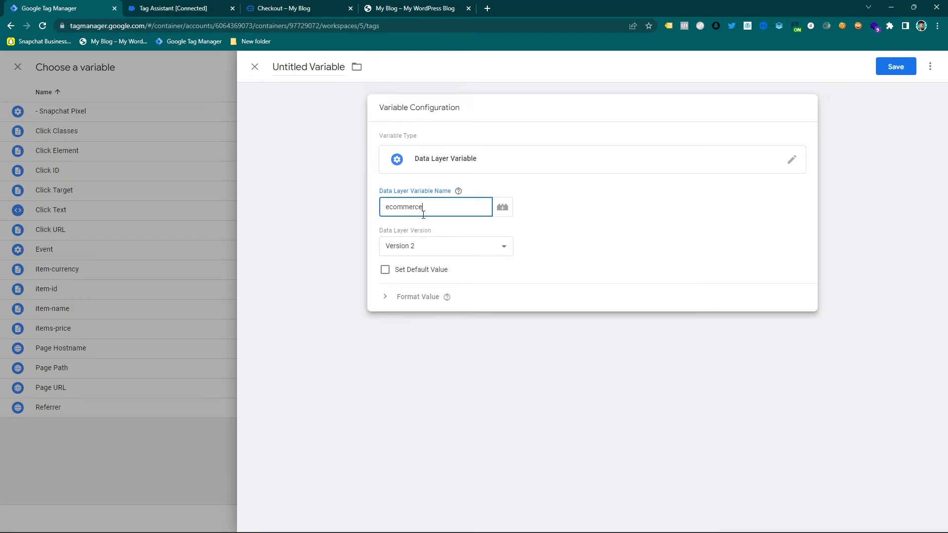
type(".items")
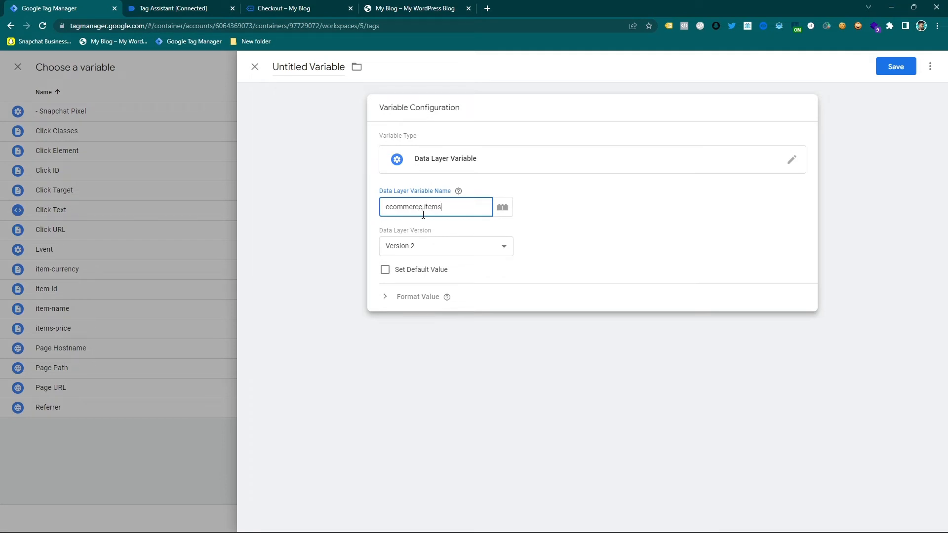
type(".transaction_id")
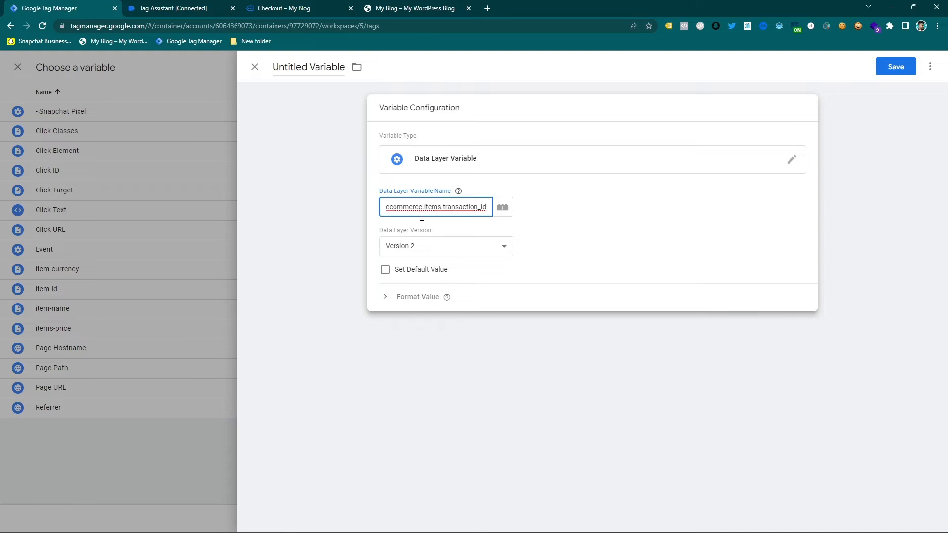
left_click(896, 66)
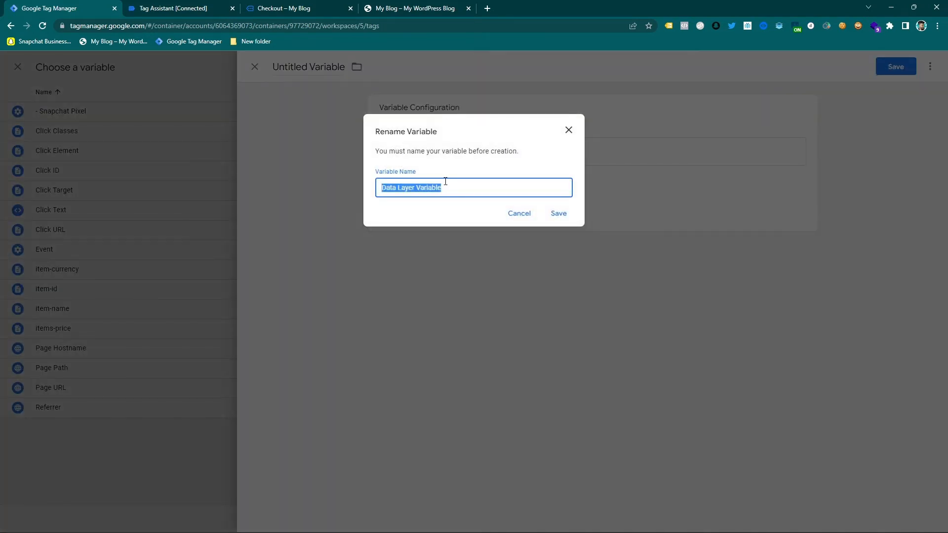
left_click(557, 213)
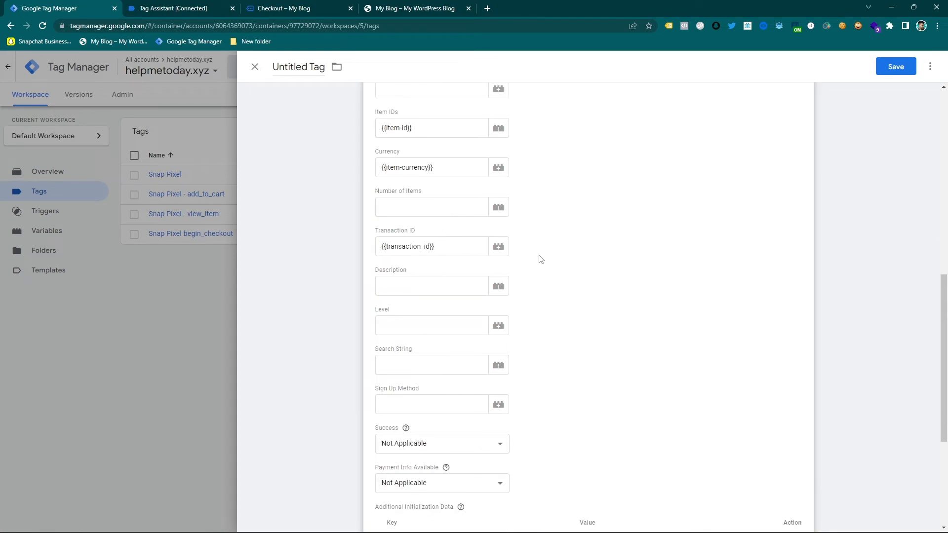
Recheck the purchase event's transaction_id in the debug view and return to the unsaved tag.
scroll("up", 3)
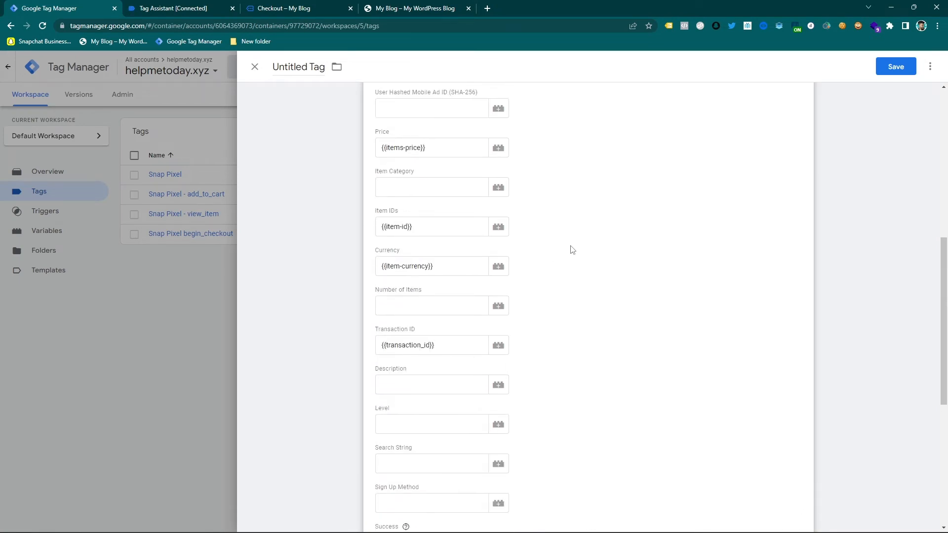
scroll("up", 3)
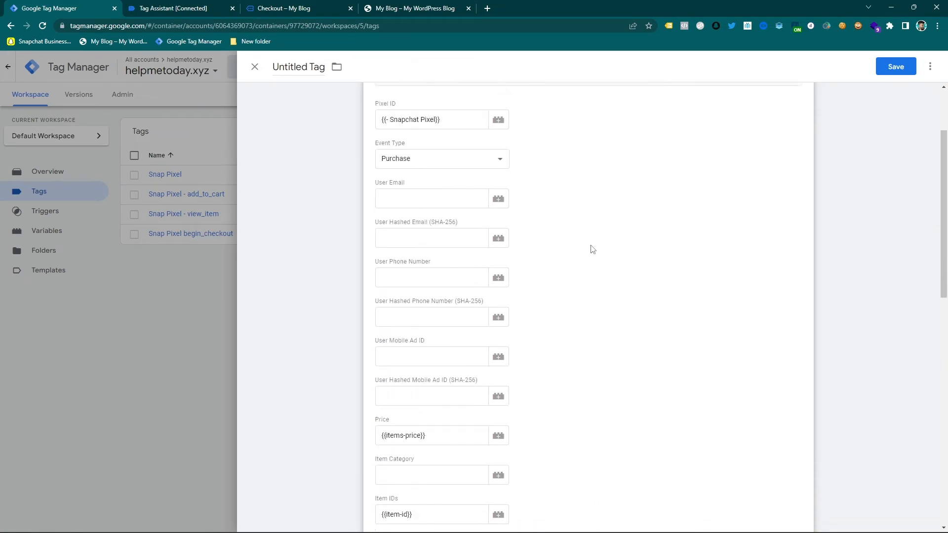
scroll("up", 3)
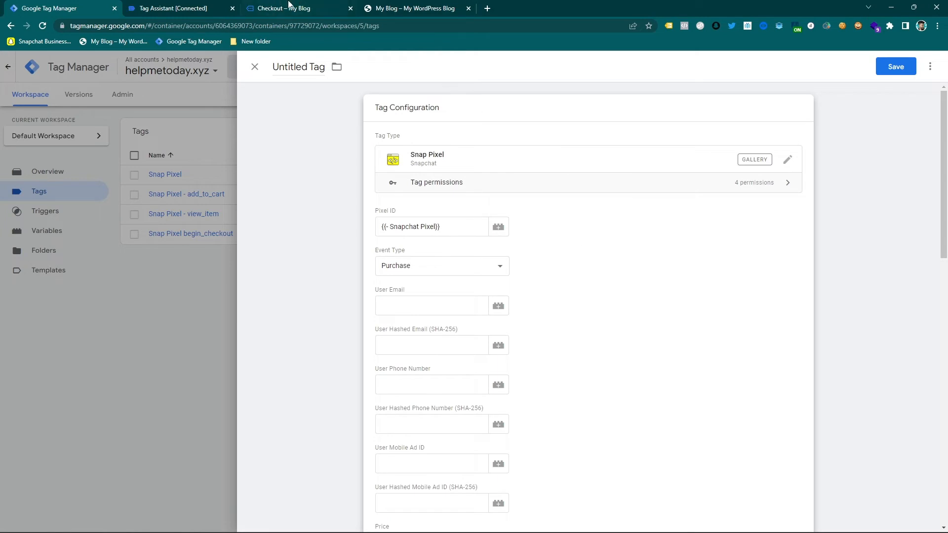
left_click(296, 8)
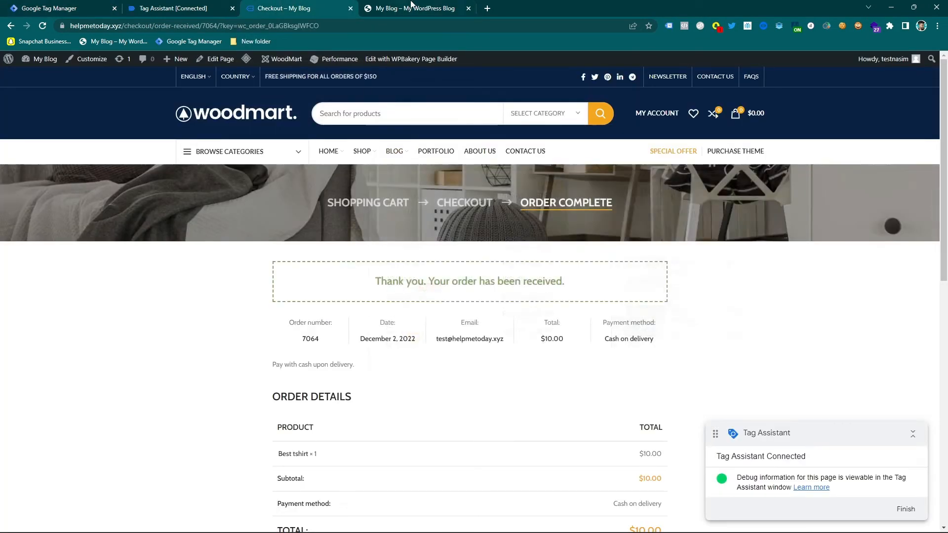
left_click(175, 8)
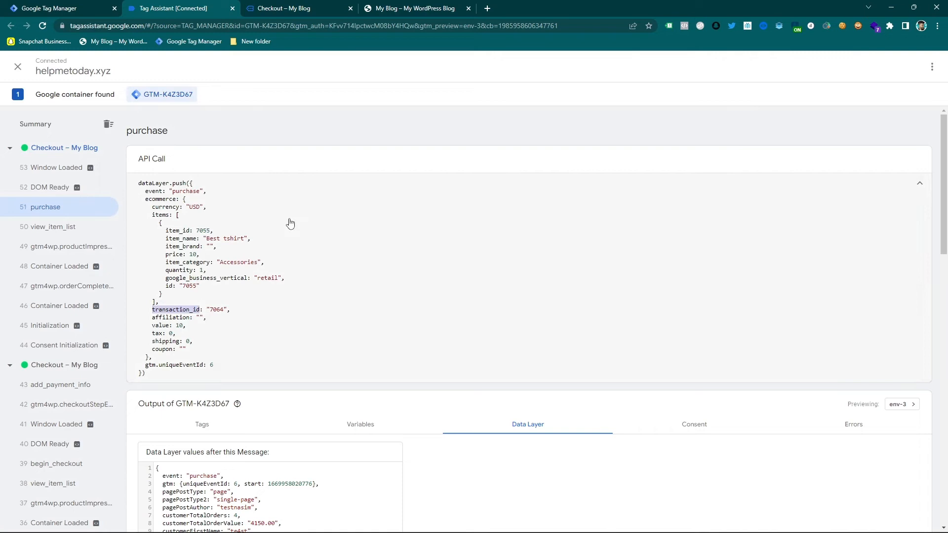
left_click(58, 8)
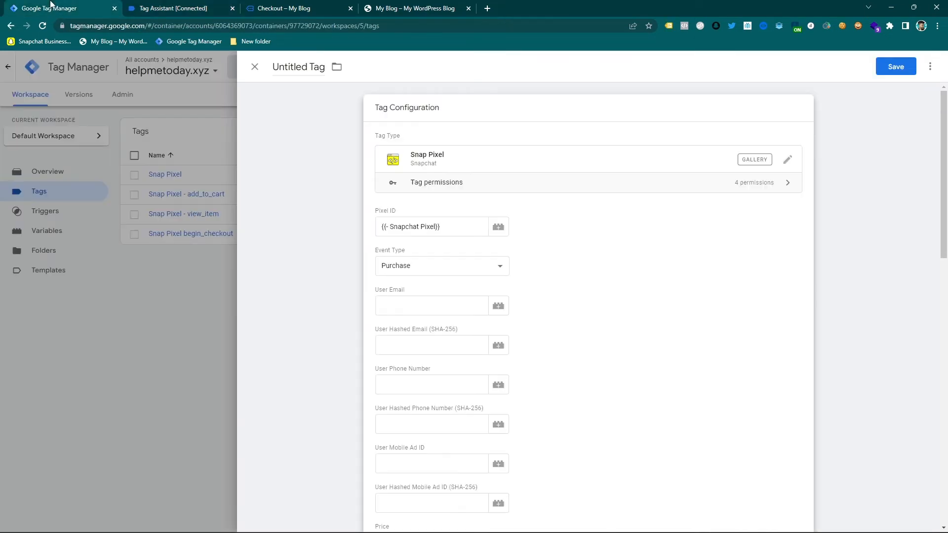
Attach the purchase trigger and save the tag as Snap Pixel Purchase.
scroll("down", 3)
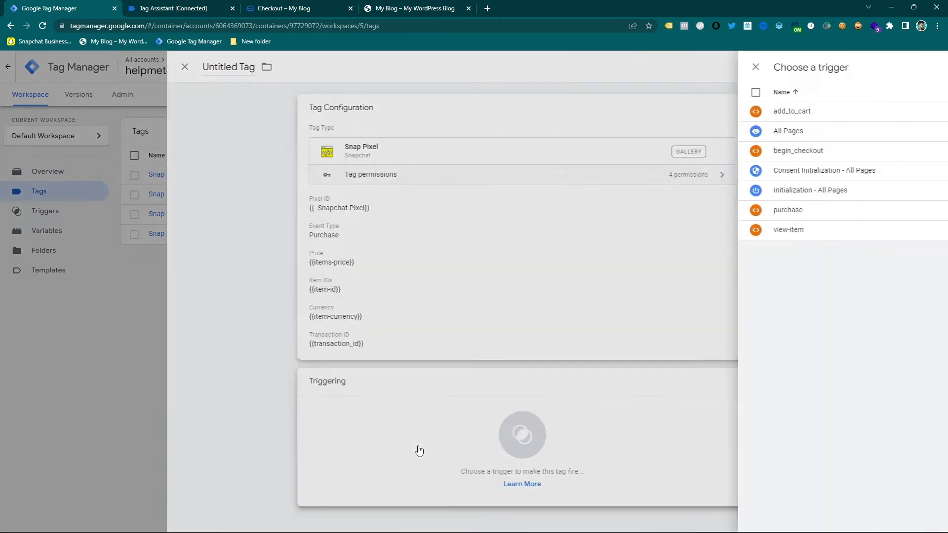
left_click(788, 210)
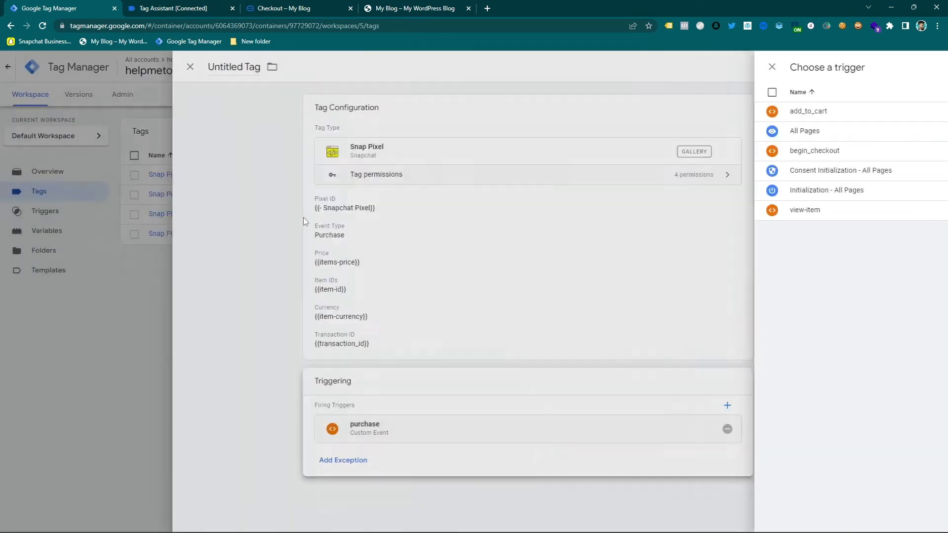
left_click(895, 66)
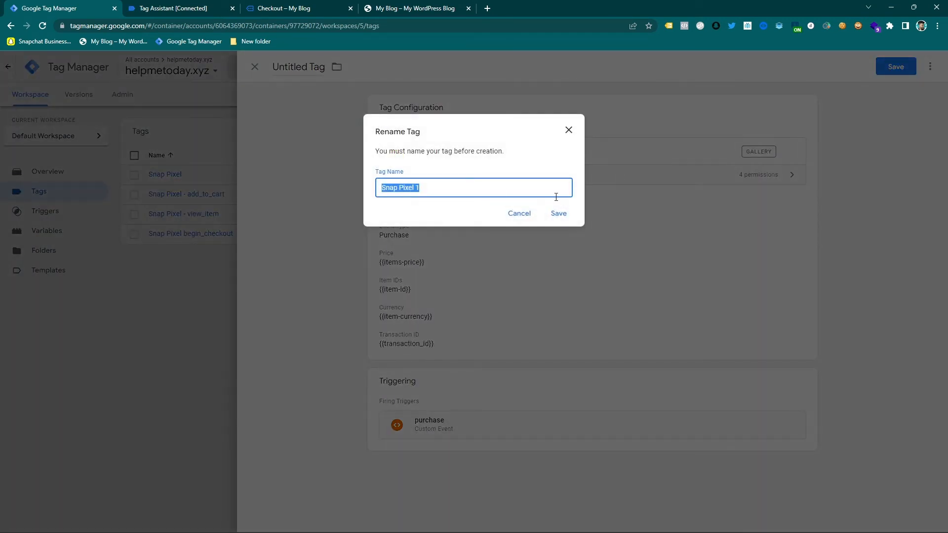
left_click(444, 187)
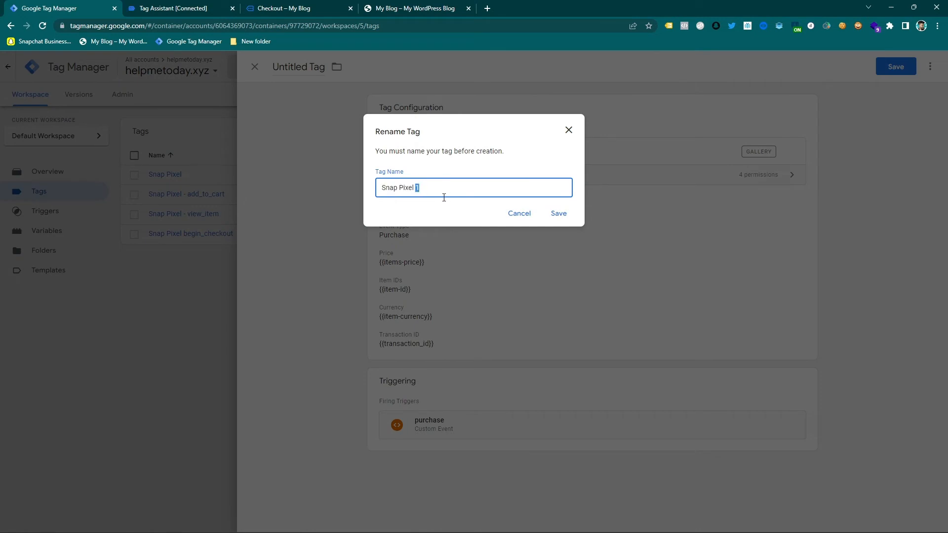
type("Pur")
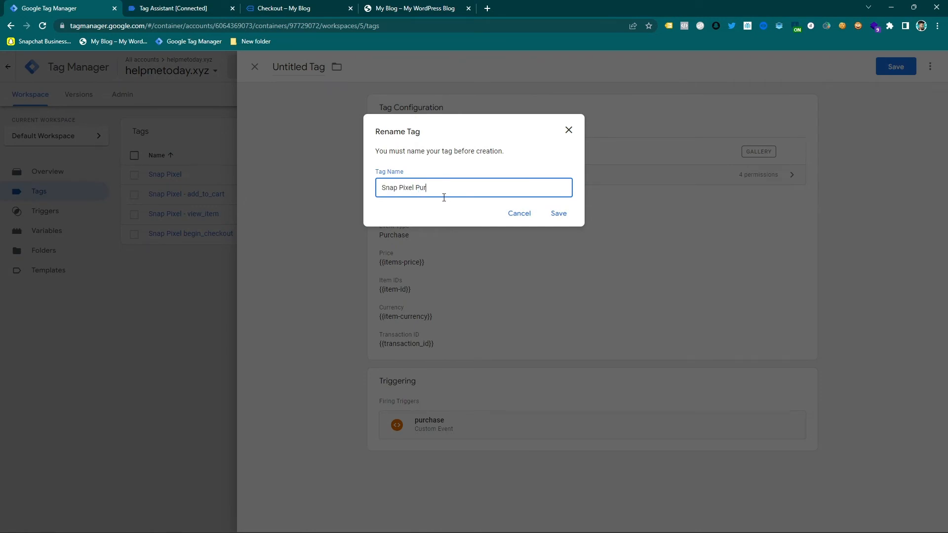
type("chase")
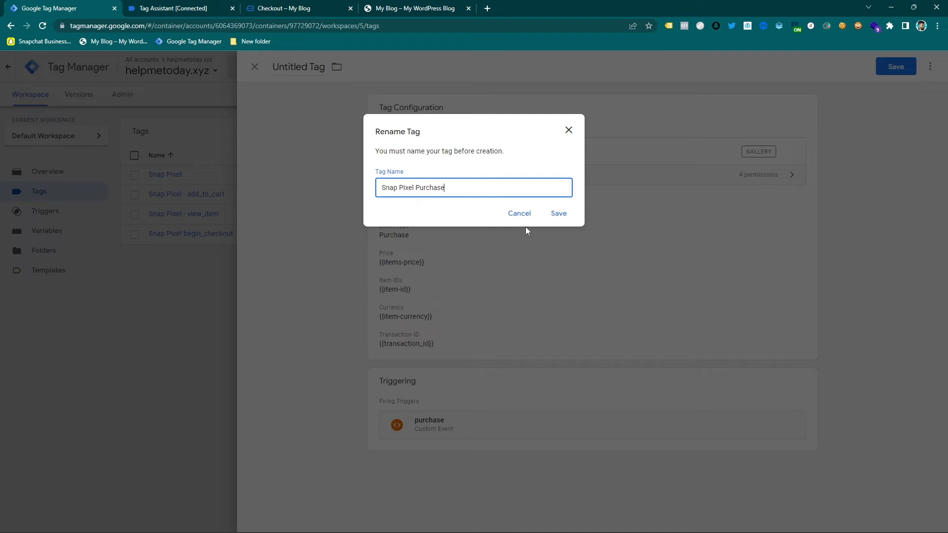
left_click(557, 213)
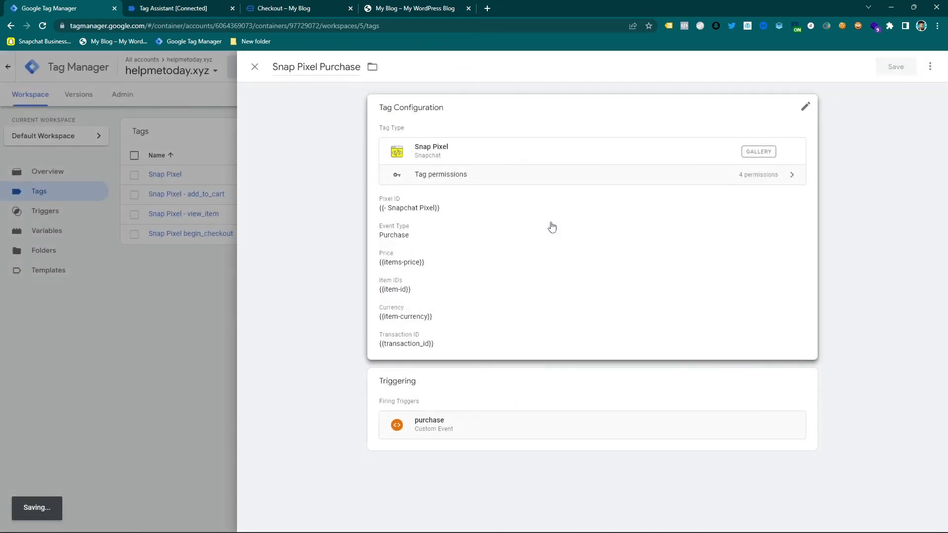
left_click(254, 66)
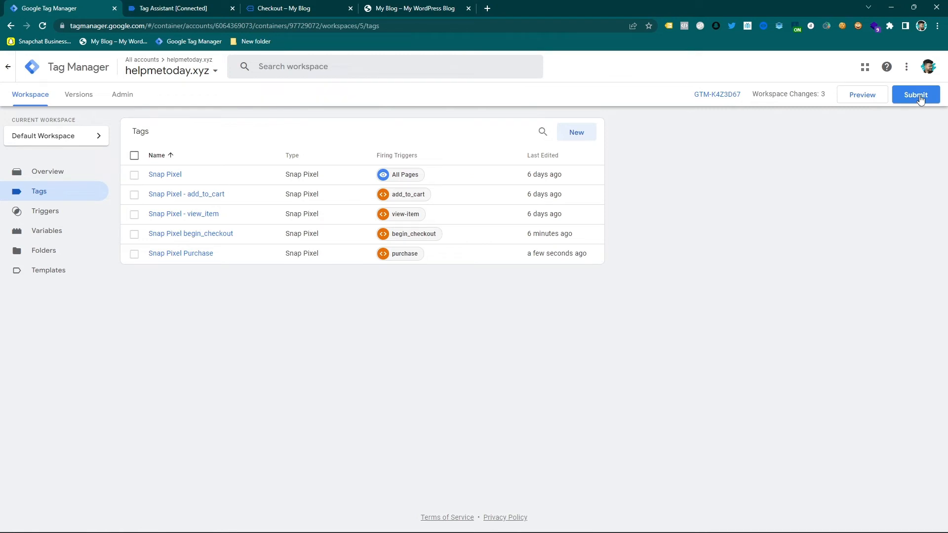
Start a new debug preview session connecting Tag Assistant to helpmetoday.xyz.
left_click(914, 95)
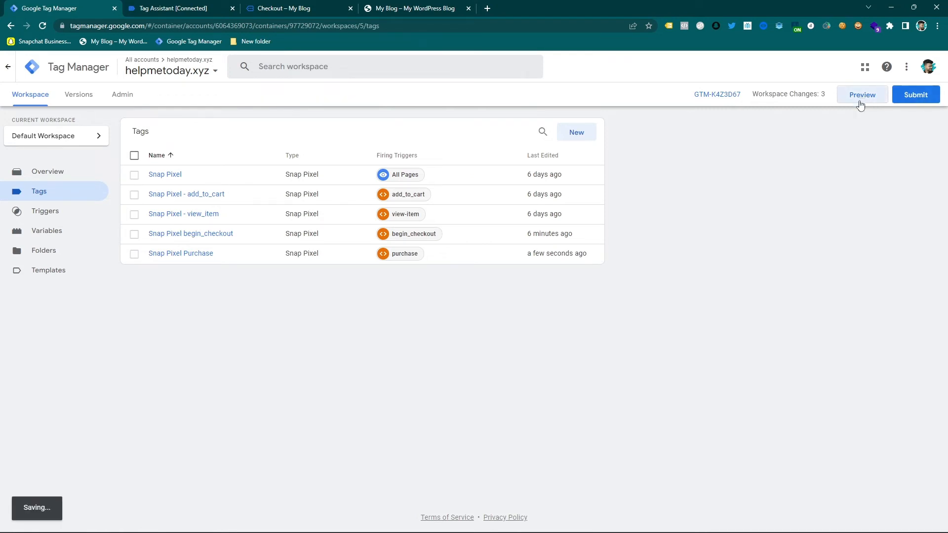
left_click(861, 94)
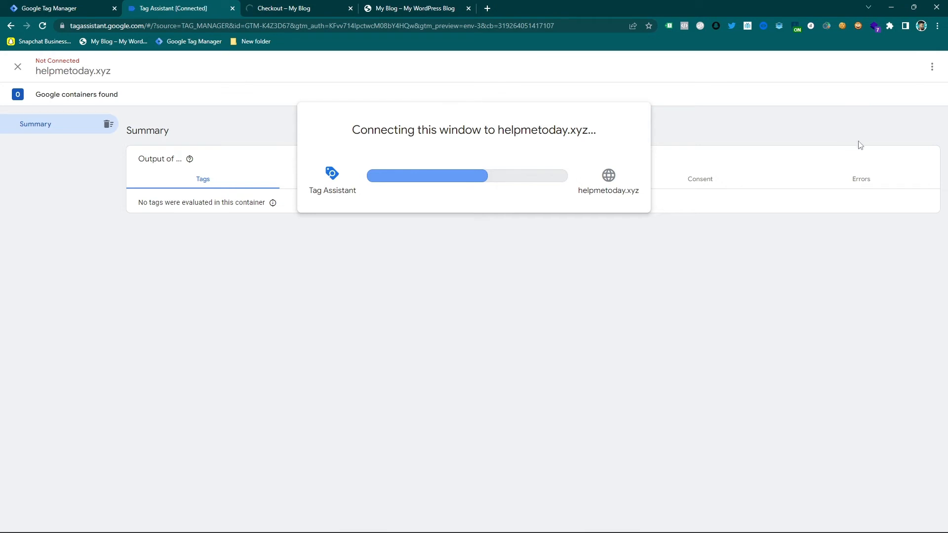
mouse_move(787, 256)
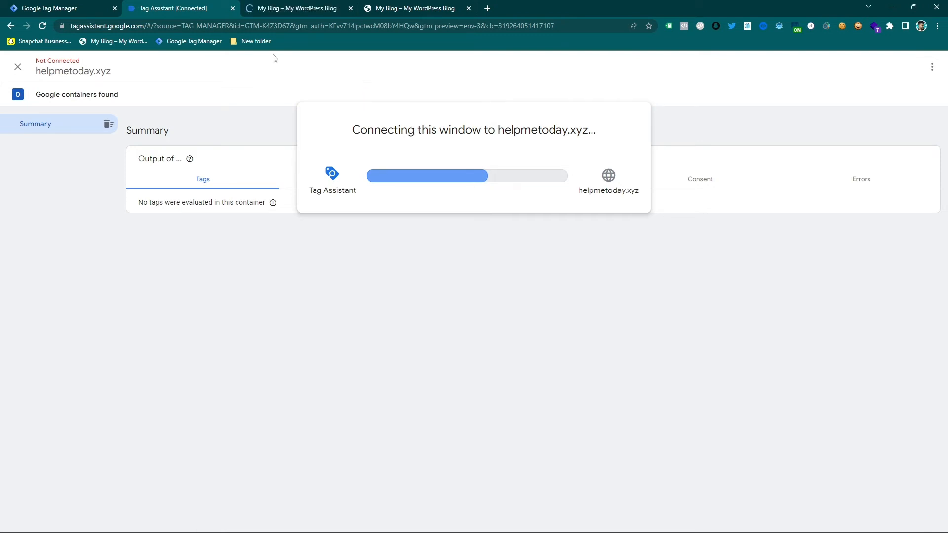
Add the Best tshirt to the cart from its product page and proceed to checkout.
left_click(296, 8)
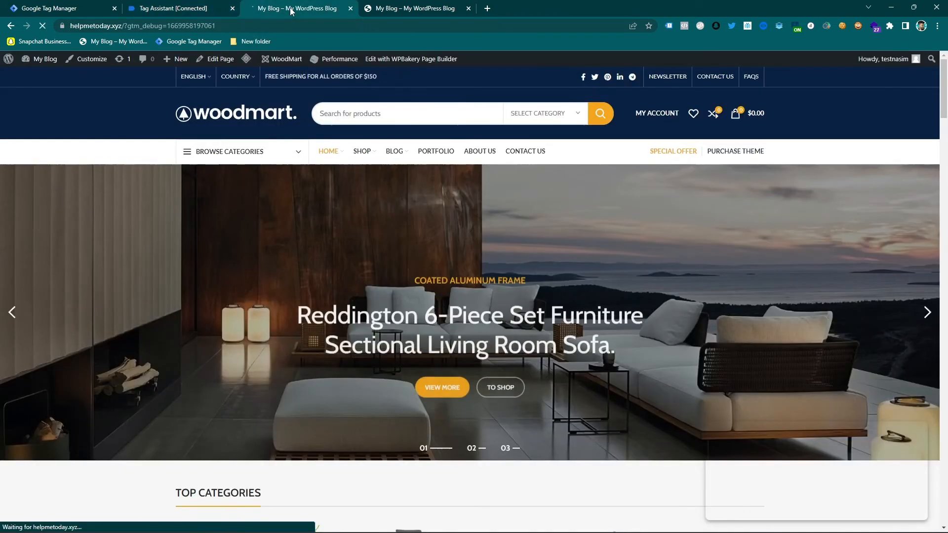
scroll("down", 3)
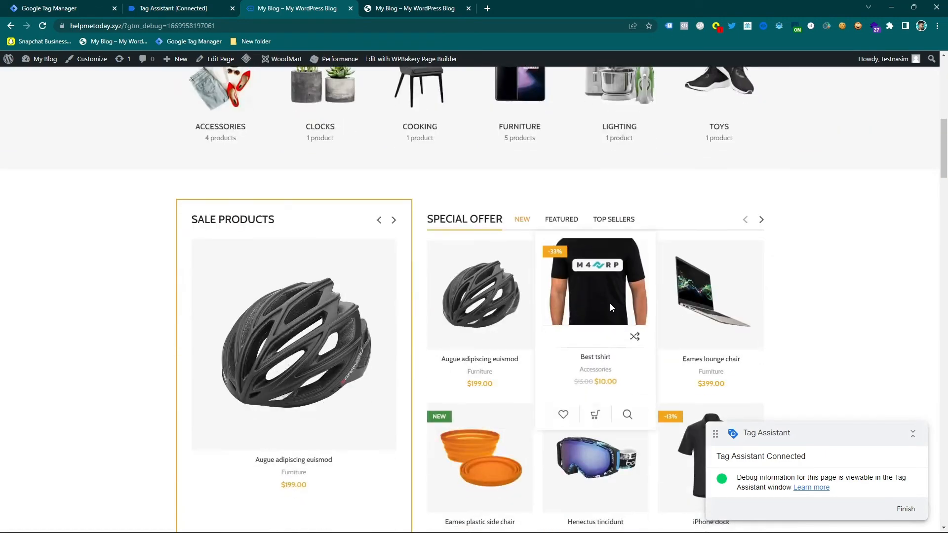
left_click(595, 281)
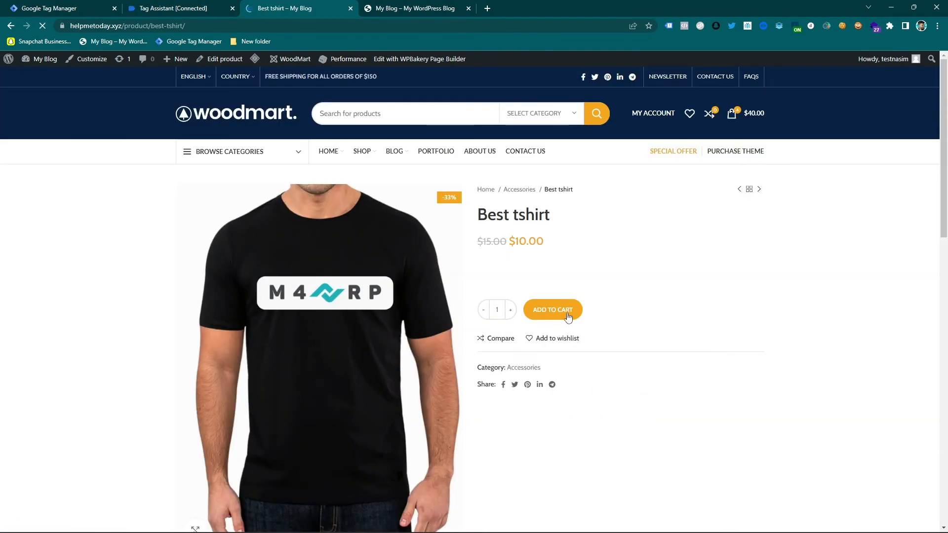
left_click(551, 310)
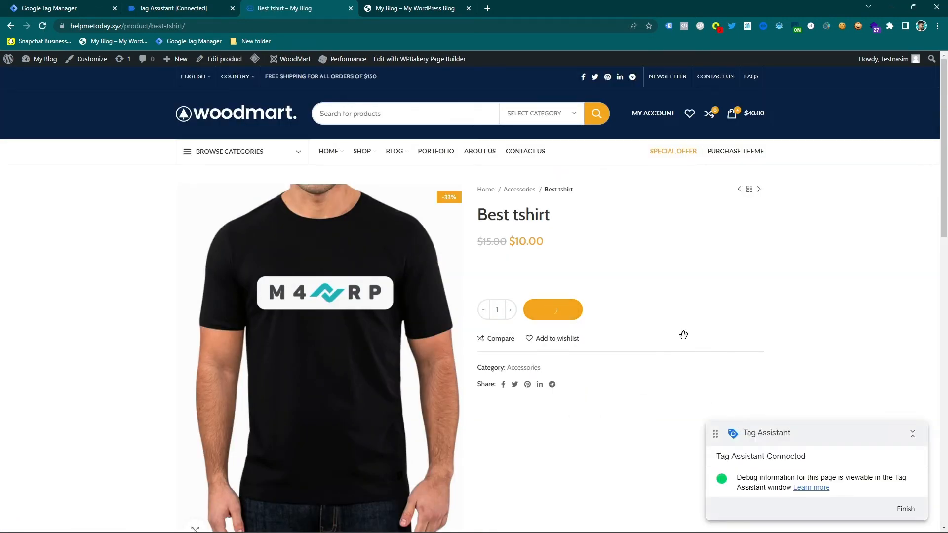
left_click(551, 309)
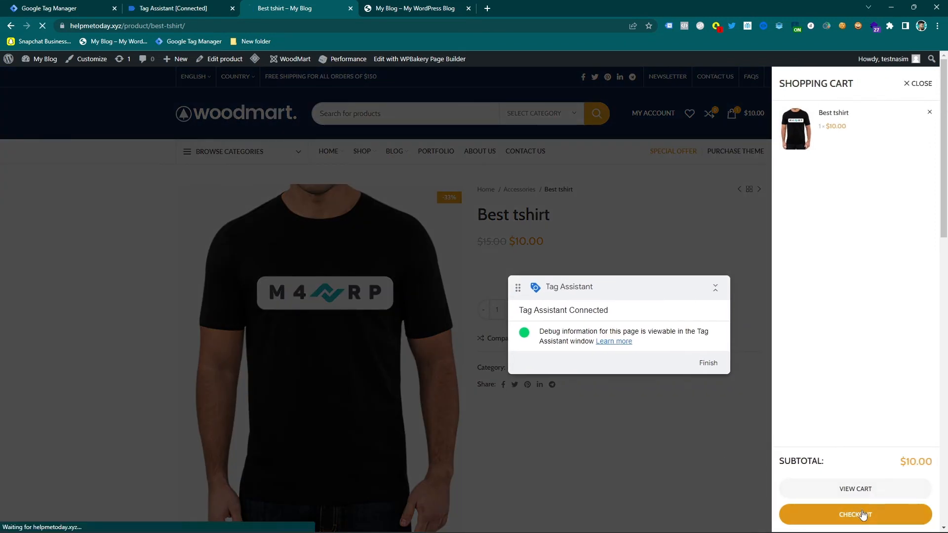
left_click(854, 515)
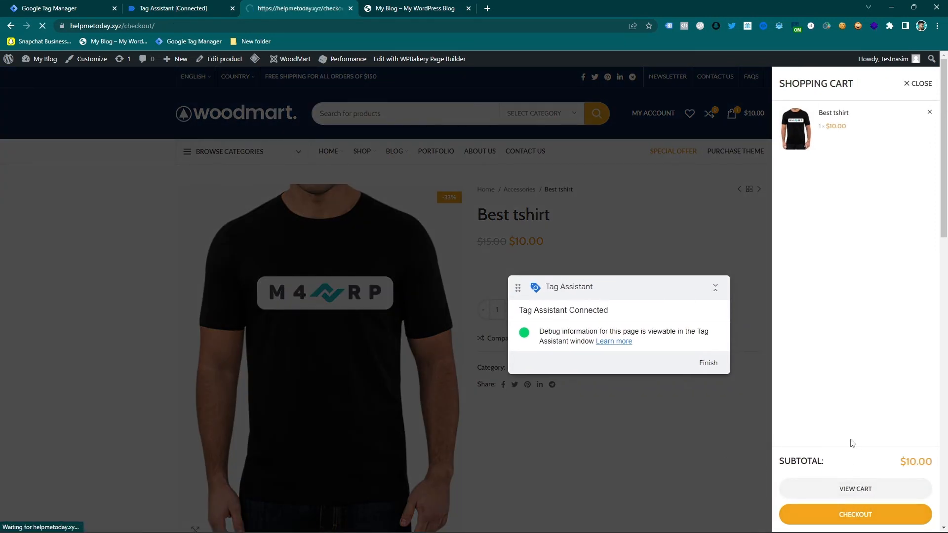
Place the test order so the WooCommerce order-received page appears with Tag Assistant connected.
left_click(855, 515)
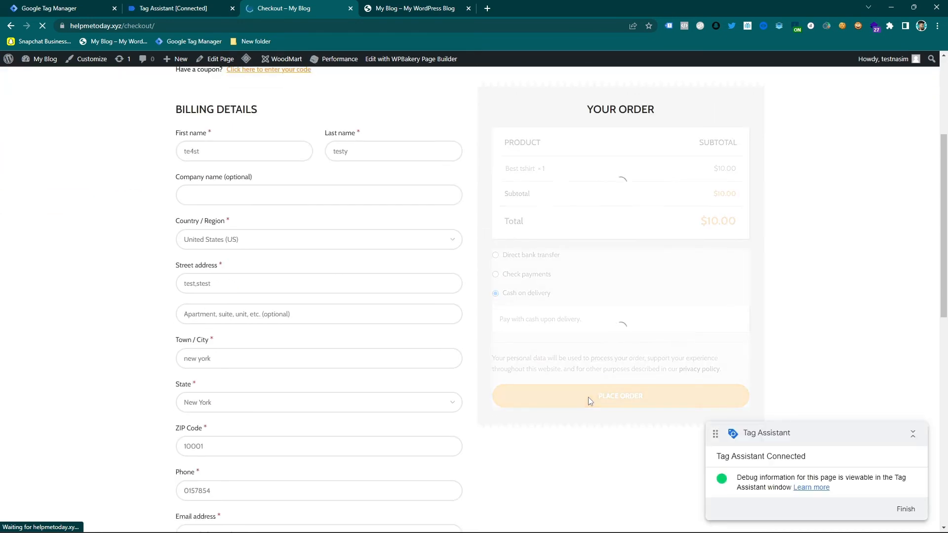
left_click(620, 396)
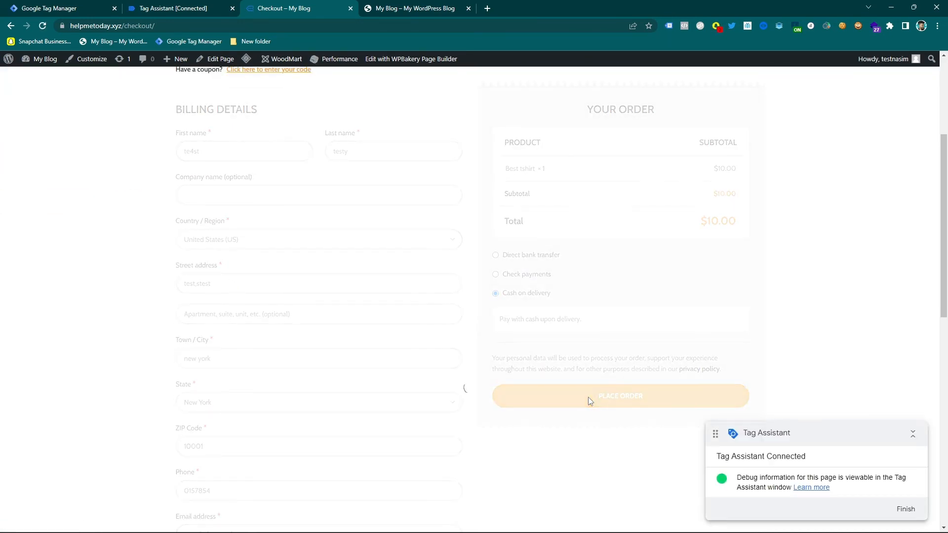
left_click(620, 397)
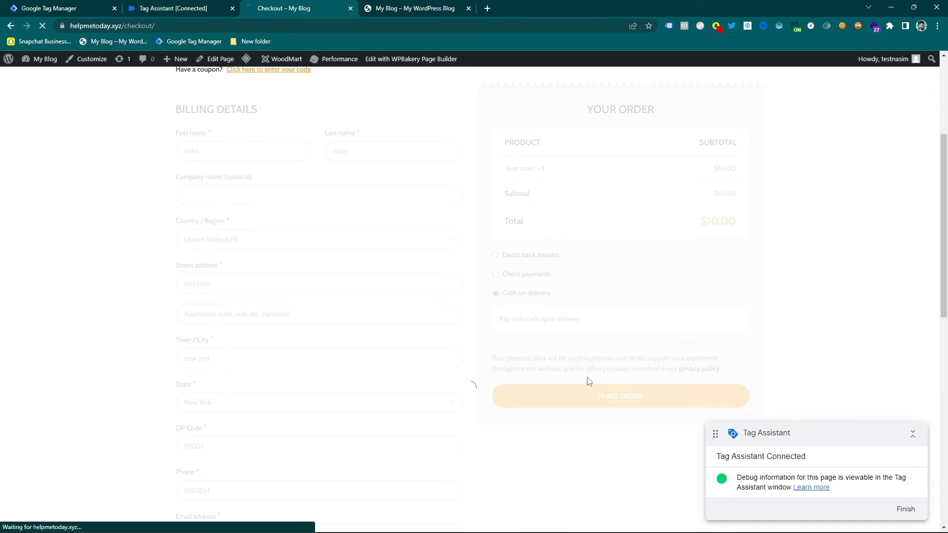
left_click(621, 396)
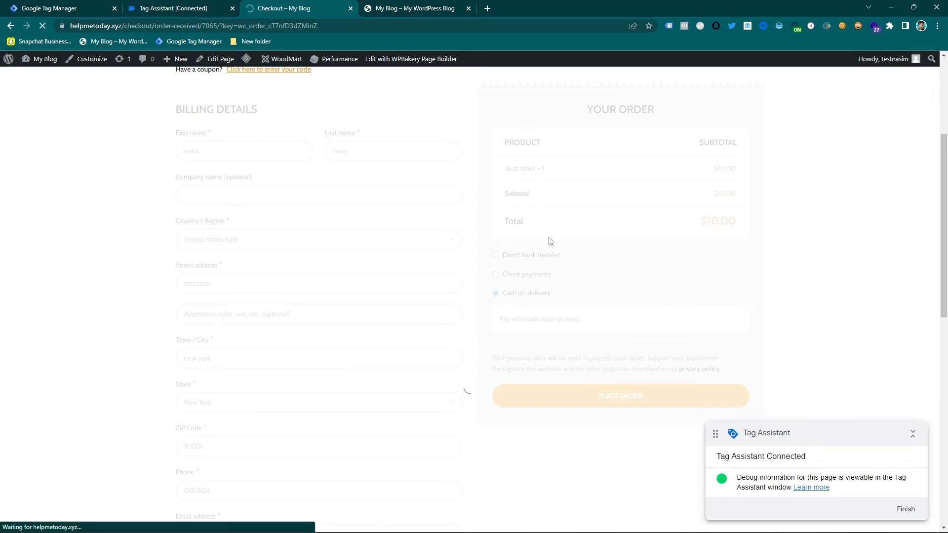
left_click(621, 395)
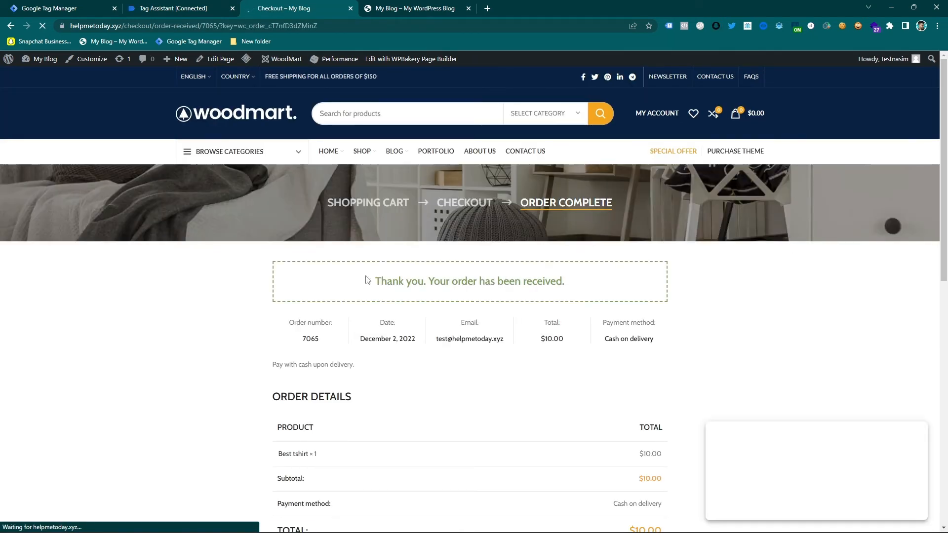
left_click(718, 26)
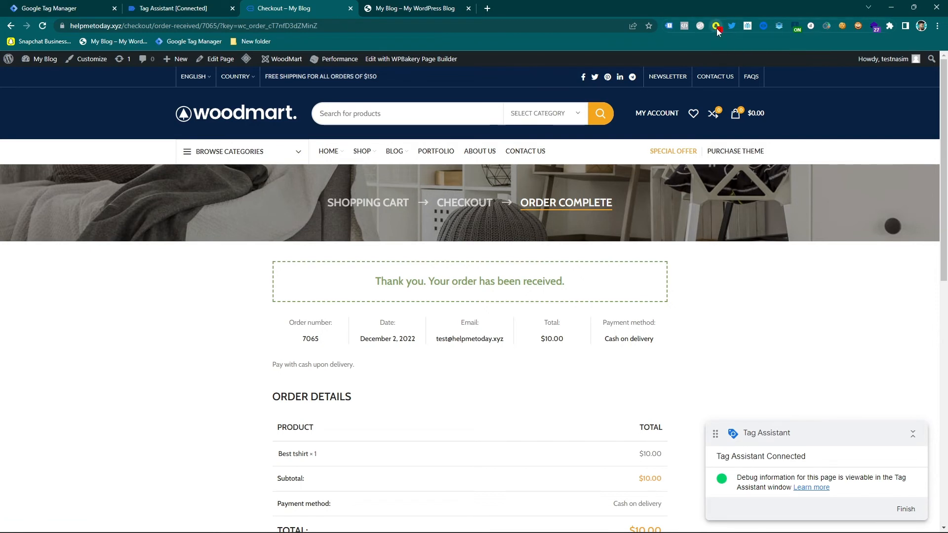
left_click(717, 25)
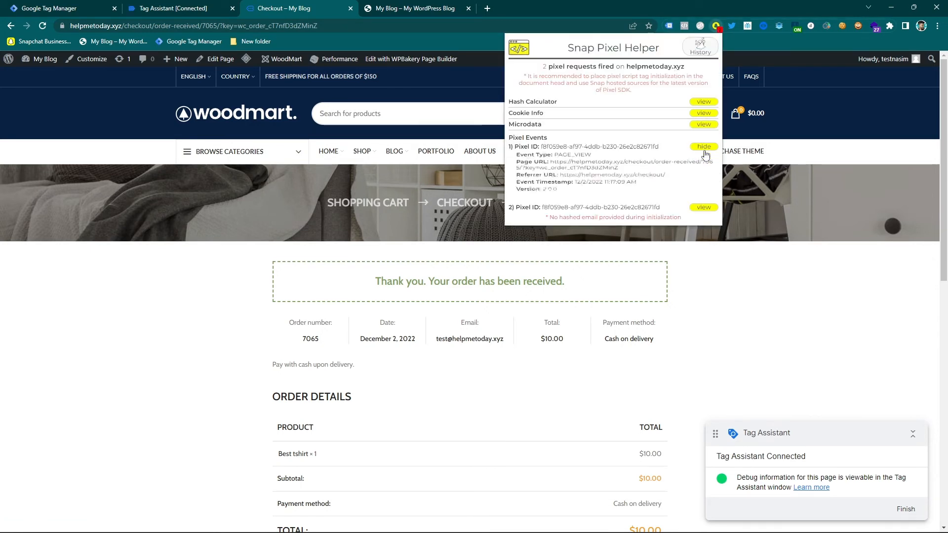
left_click(703, 146)
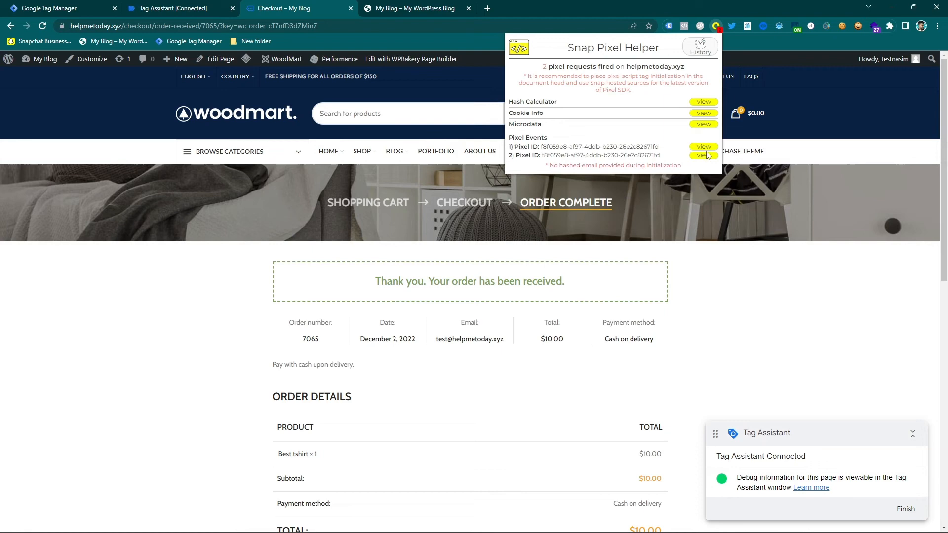
left_click(703, 155)
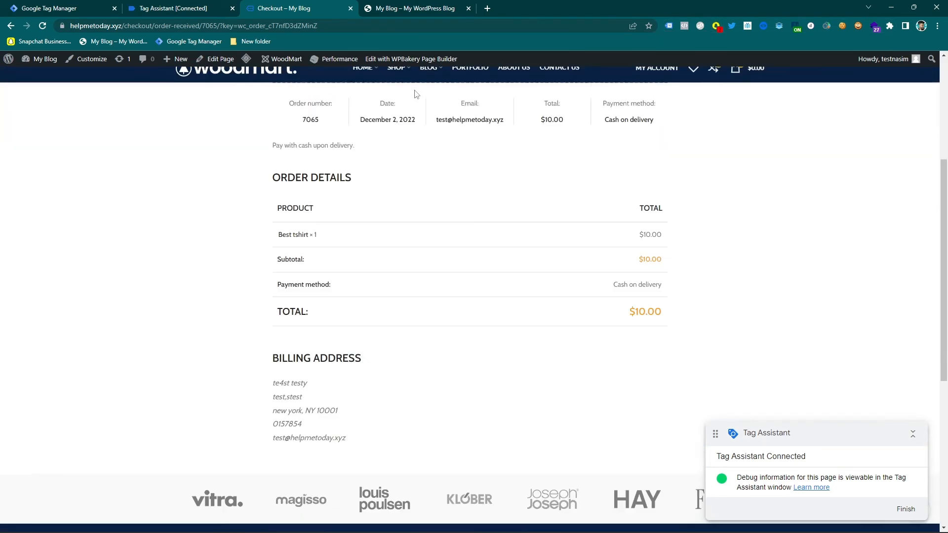
Confirm Snap Pixel Purchase fired once with its transaction, price, item and currency properties.
left_click(176, 8)
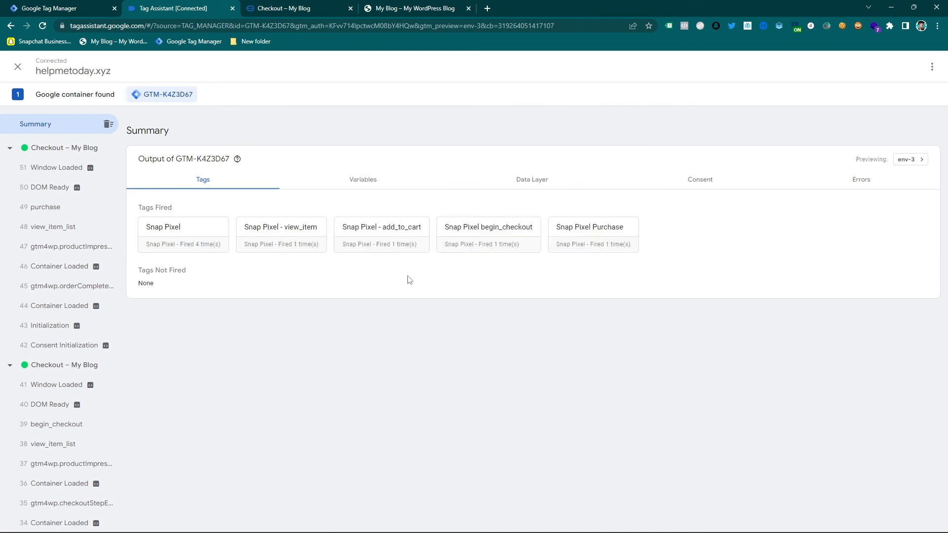
left_click(45, 206)
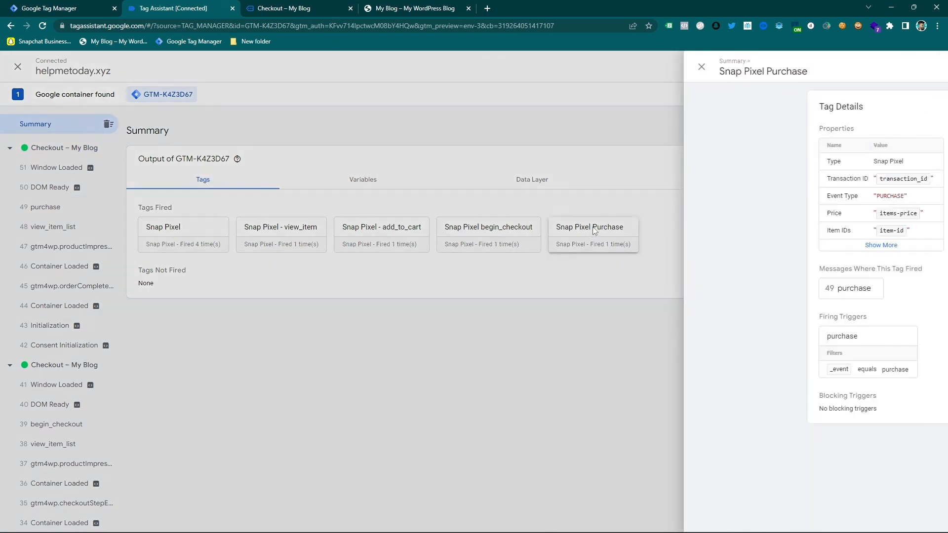
left_click(881, 245)
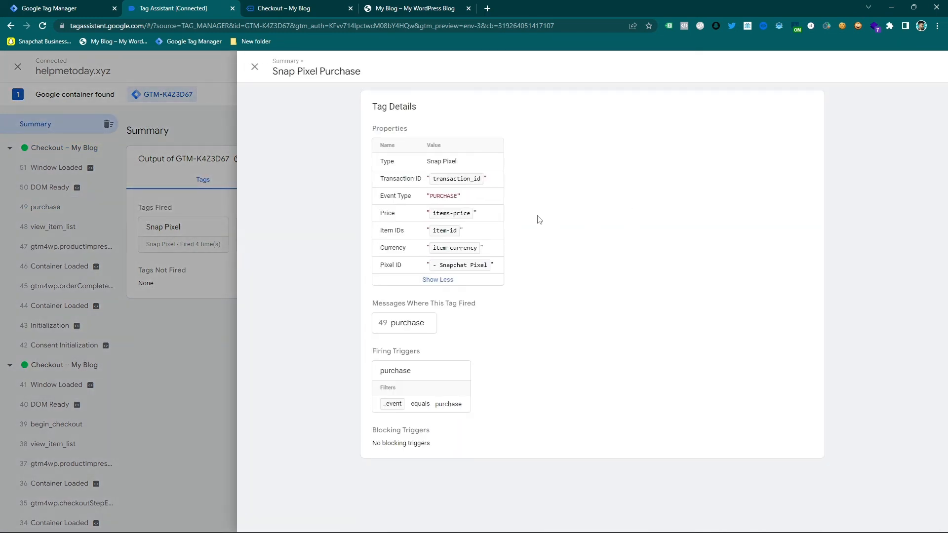
left_click(254, 67)
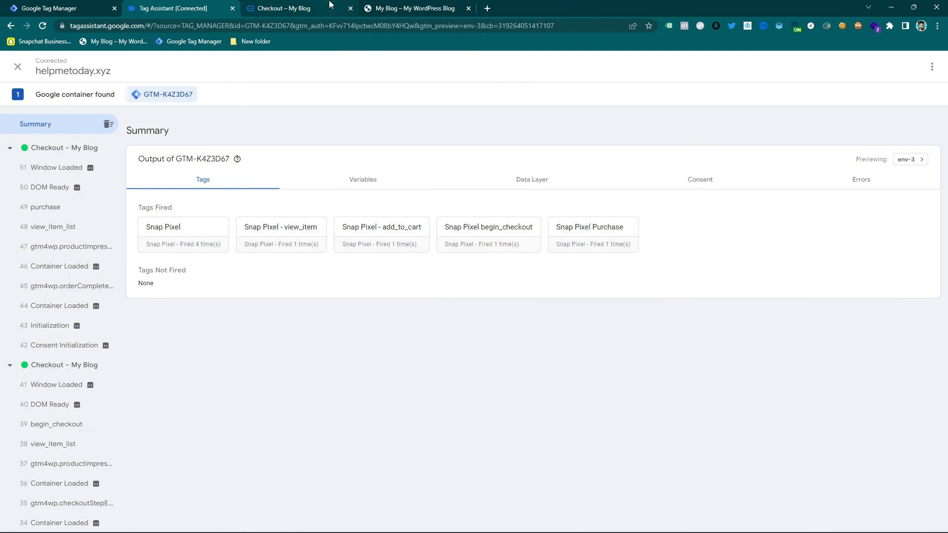
left_click(297, 8)
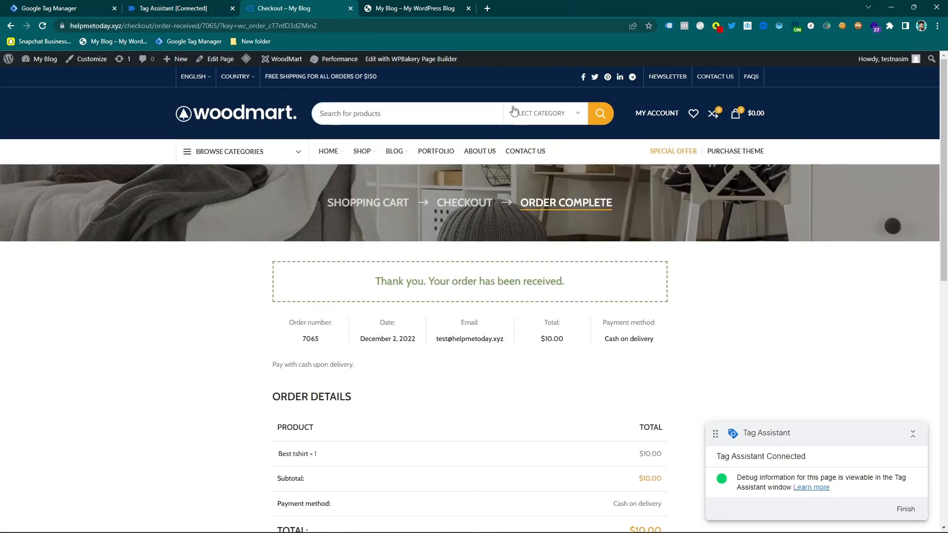
left_click(175, 8)
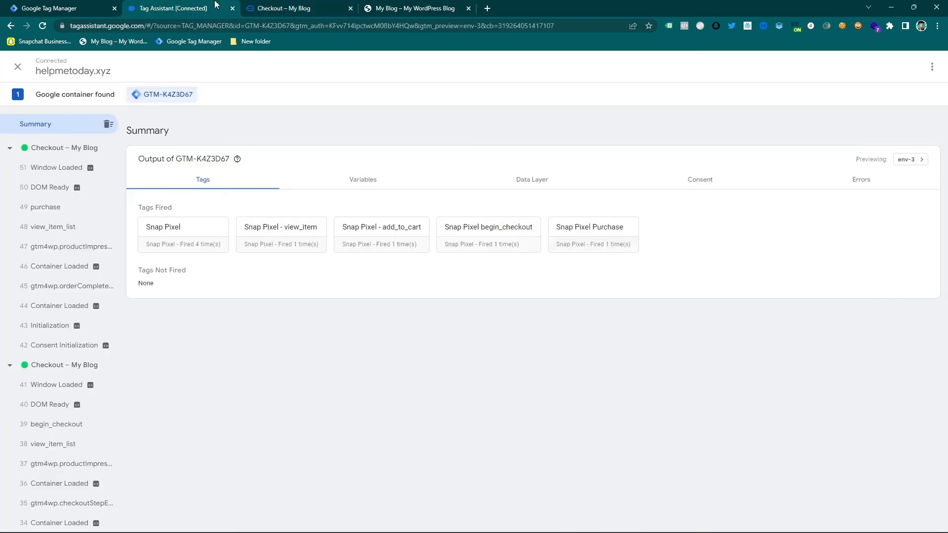
Submit the workspace changes and publish as a new version without a version description.
left_click(61, 8)
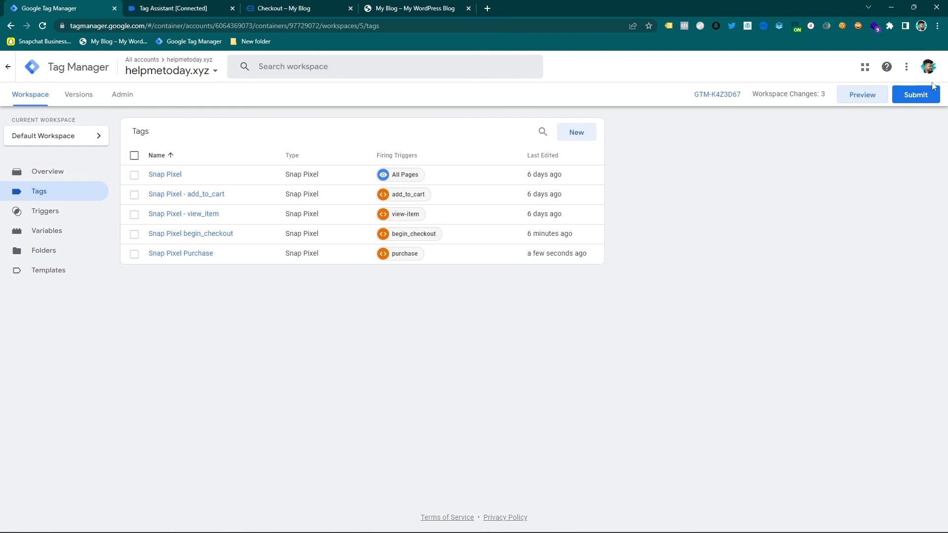
left_click(915, 95)
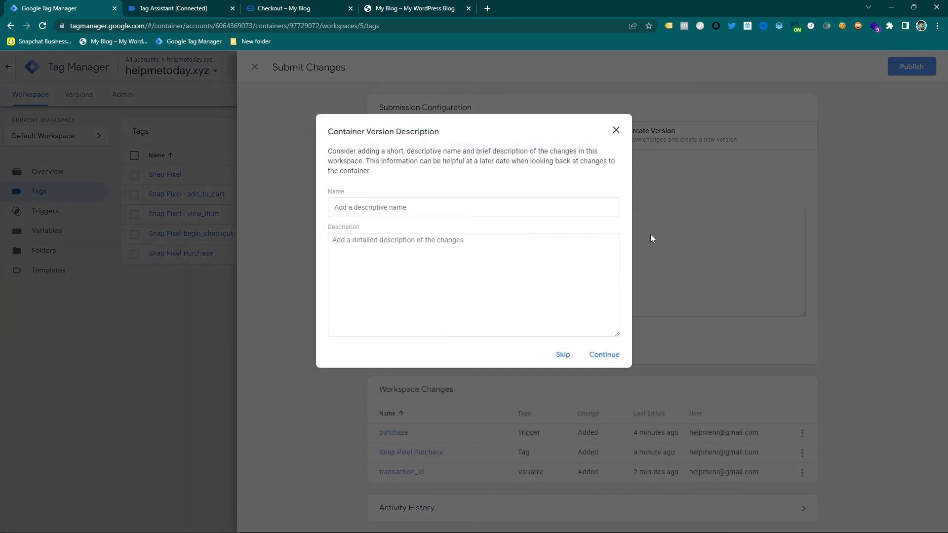
left_click(562, 354)
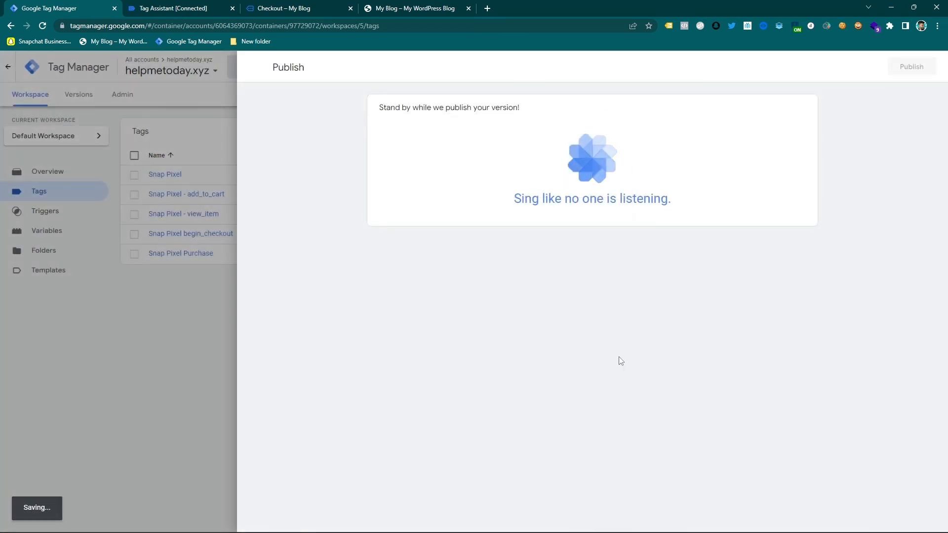